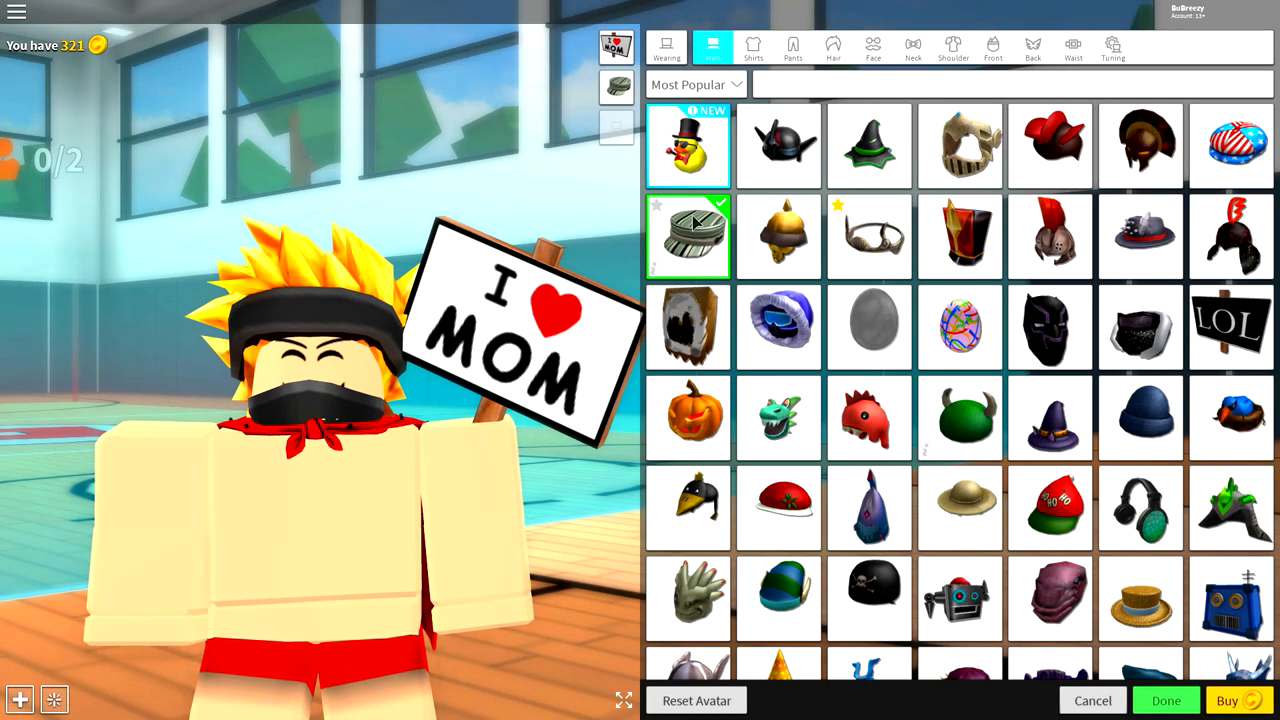
Try on the Phoenixgarde Squire helmet, then remove it from the worn accessories.
{"action": "left_click", "coordinate": [778, 146]}
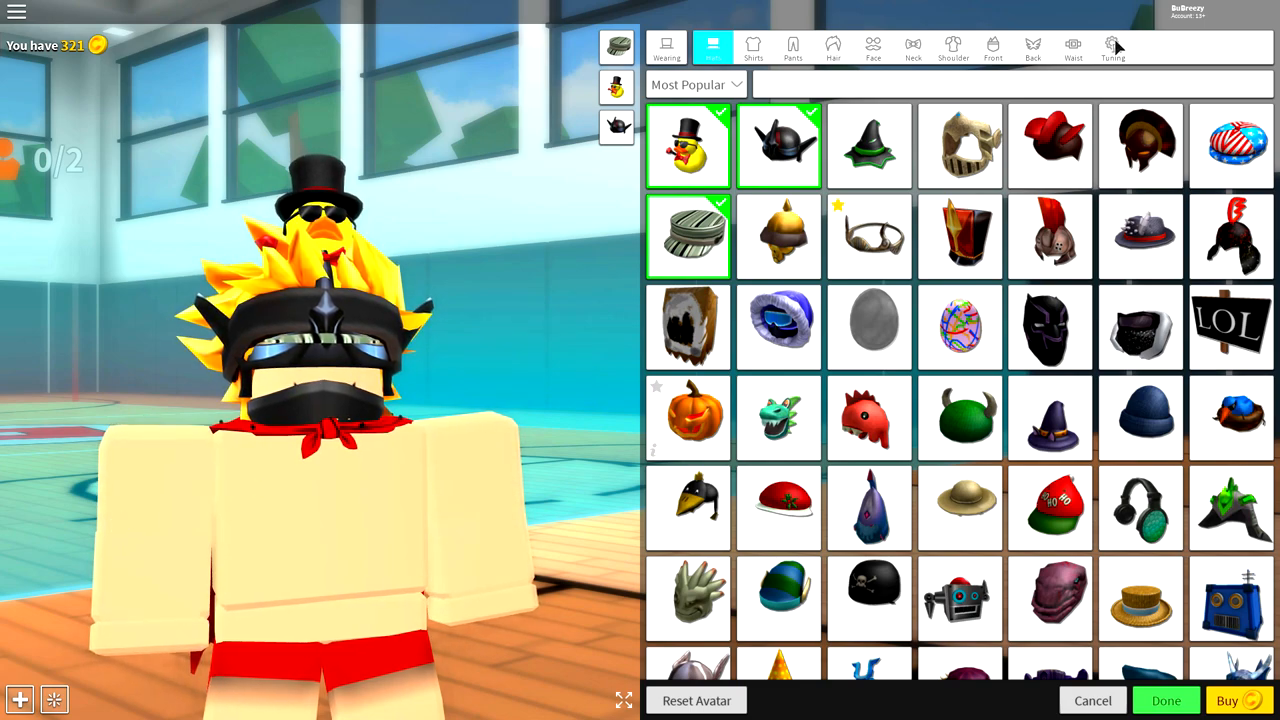
{"action": "left_click", "coordinate": [1112, 48]}
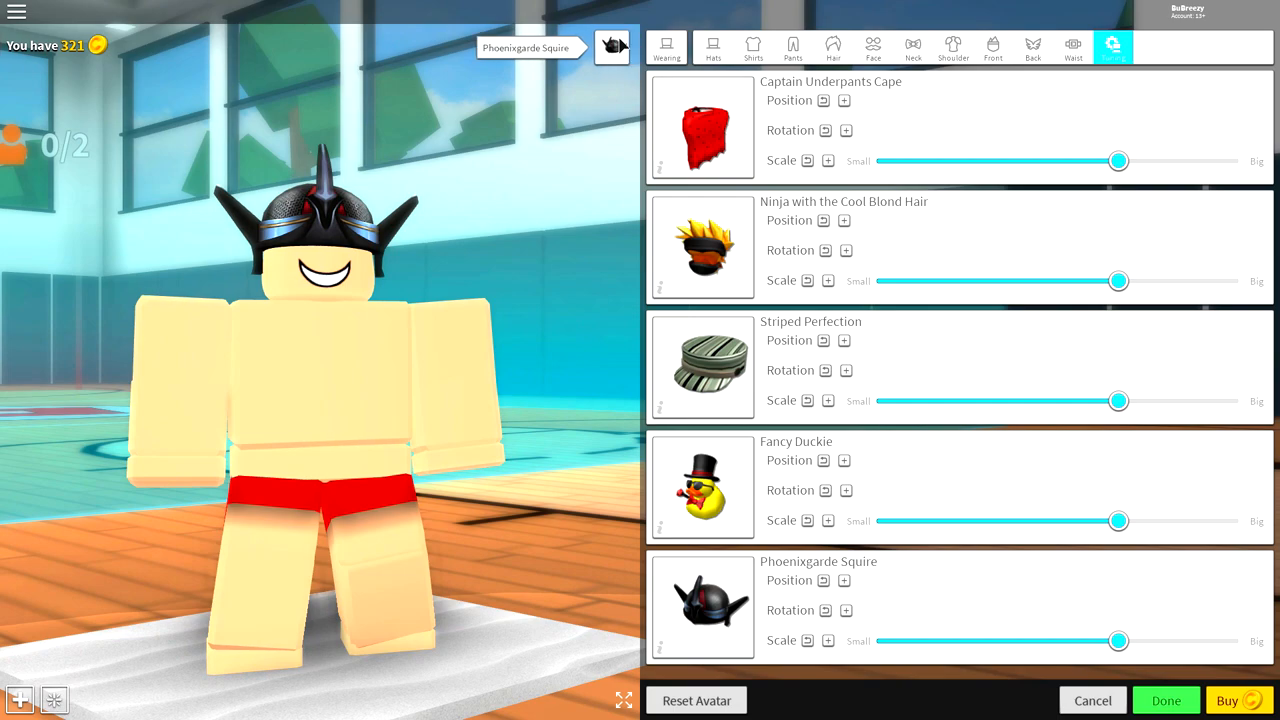
{"action": "left_click", "coordinate": [612, 48]}
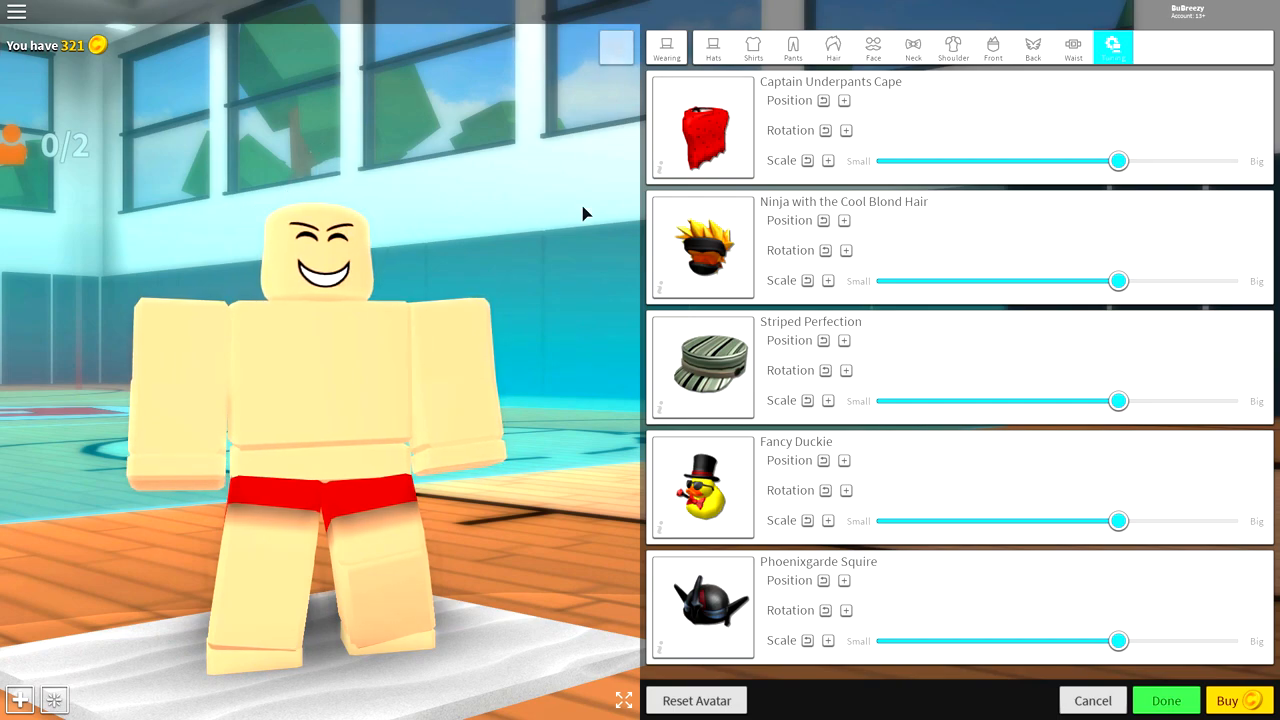
{"action": "mouse_move", "coordinate": [540, 184]}
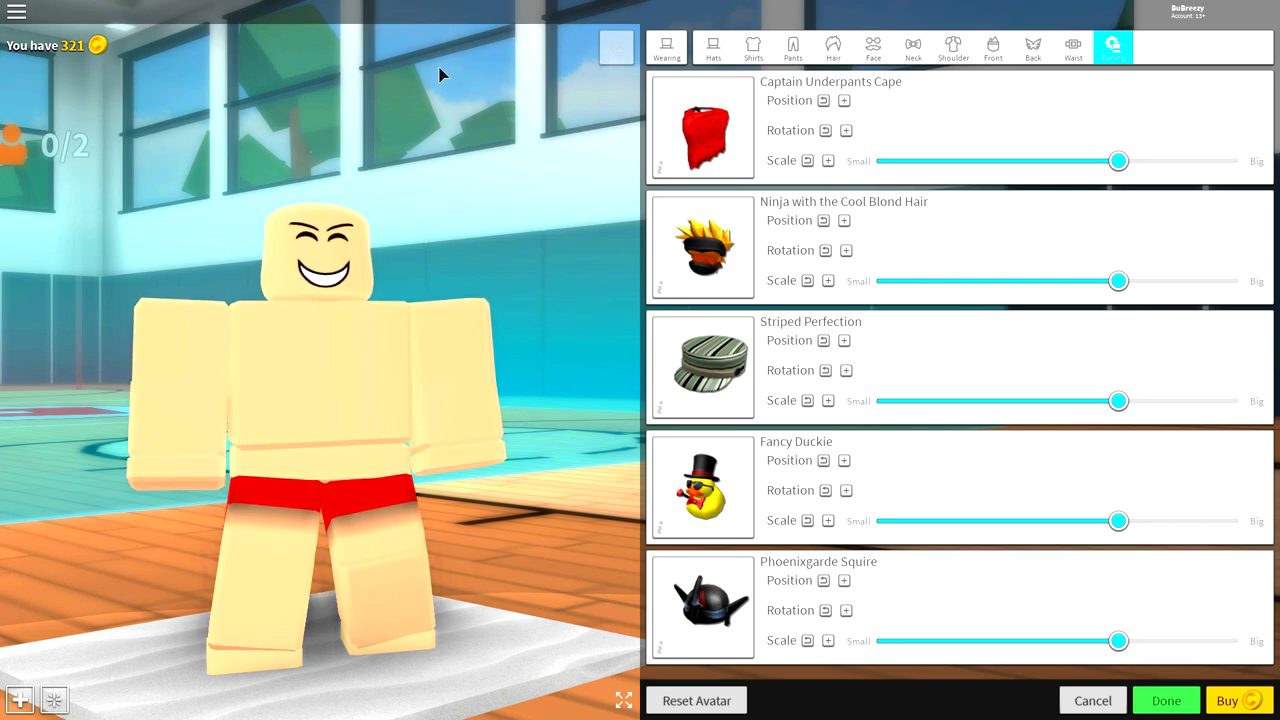
{"action": "mouse_move", "coordinate": [40, 288]}
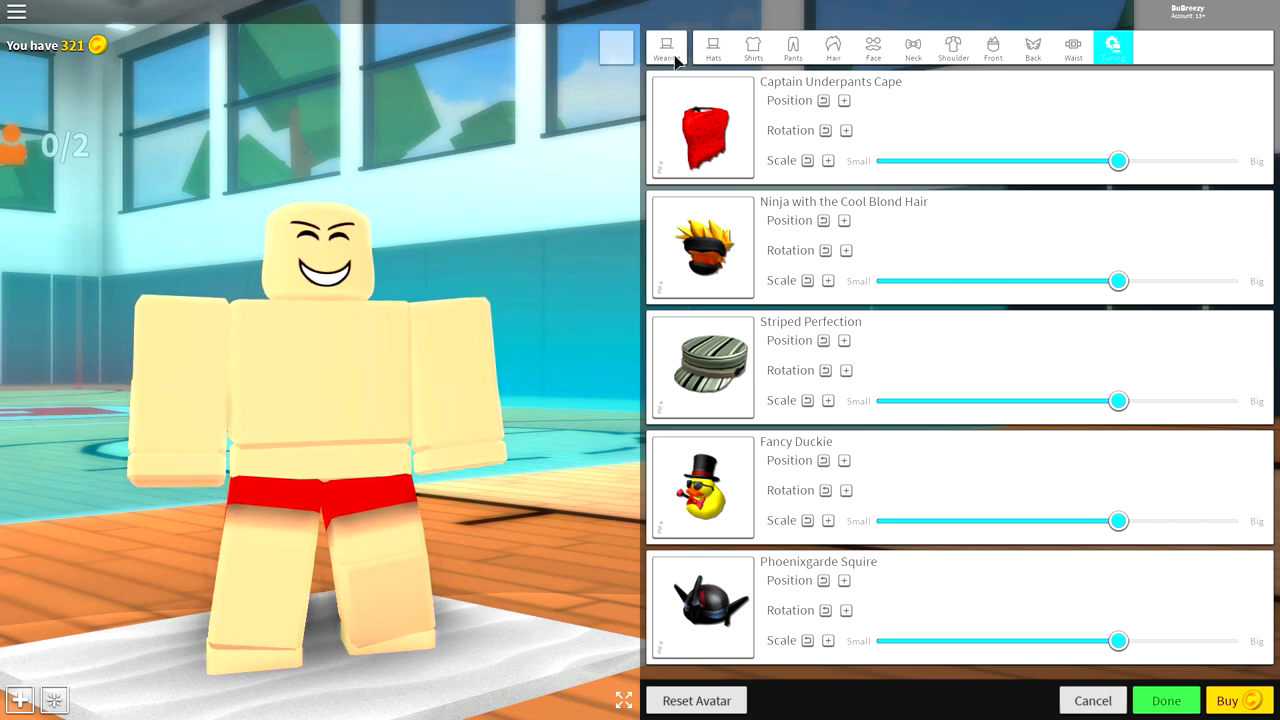
Give the avatar a different head shape from the Heads catalogue and clear the search.
{"action": "left_click", "coordinate": [712, 48]}
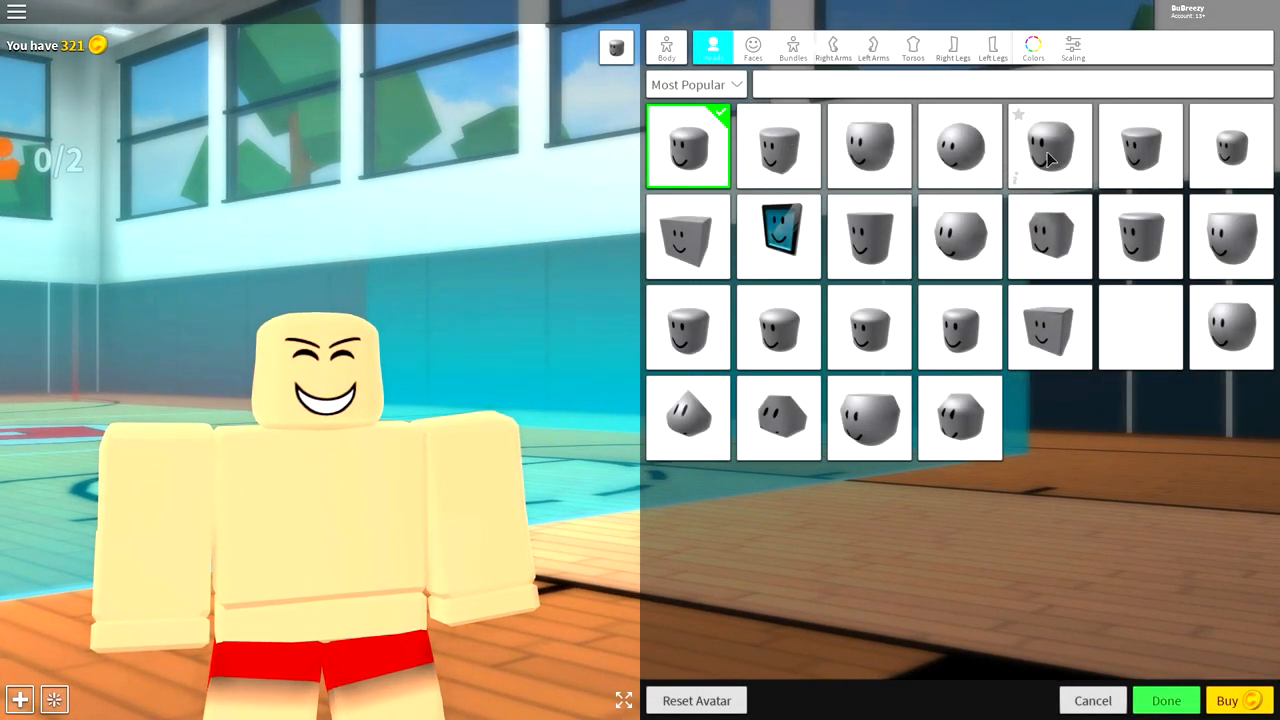
{"action": "left_click", "coordinate": [1048, 146]}
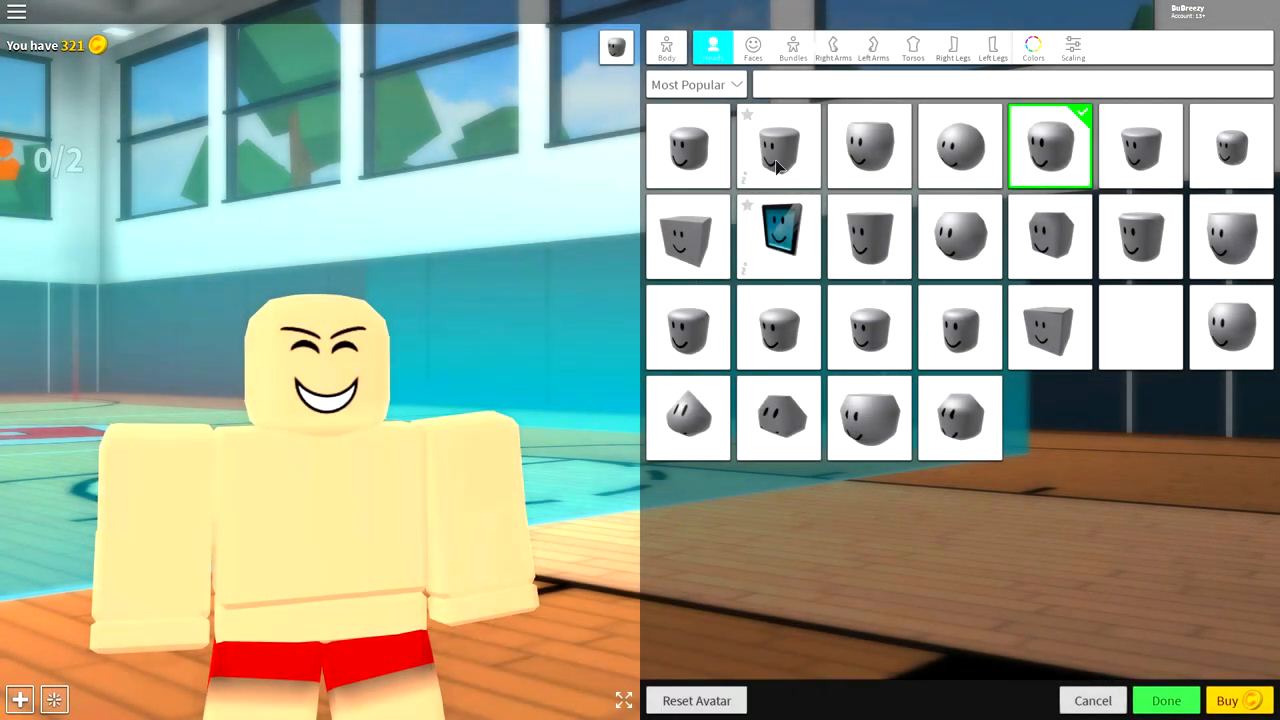
{"action": "type", "text": "R"}
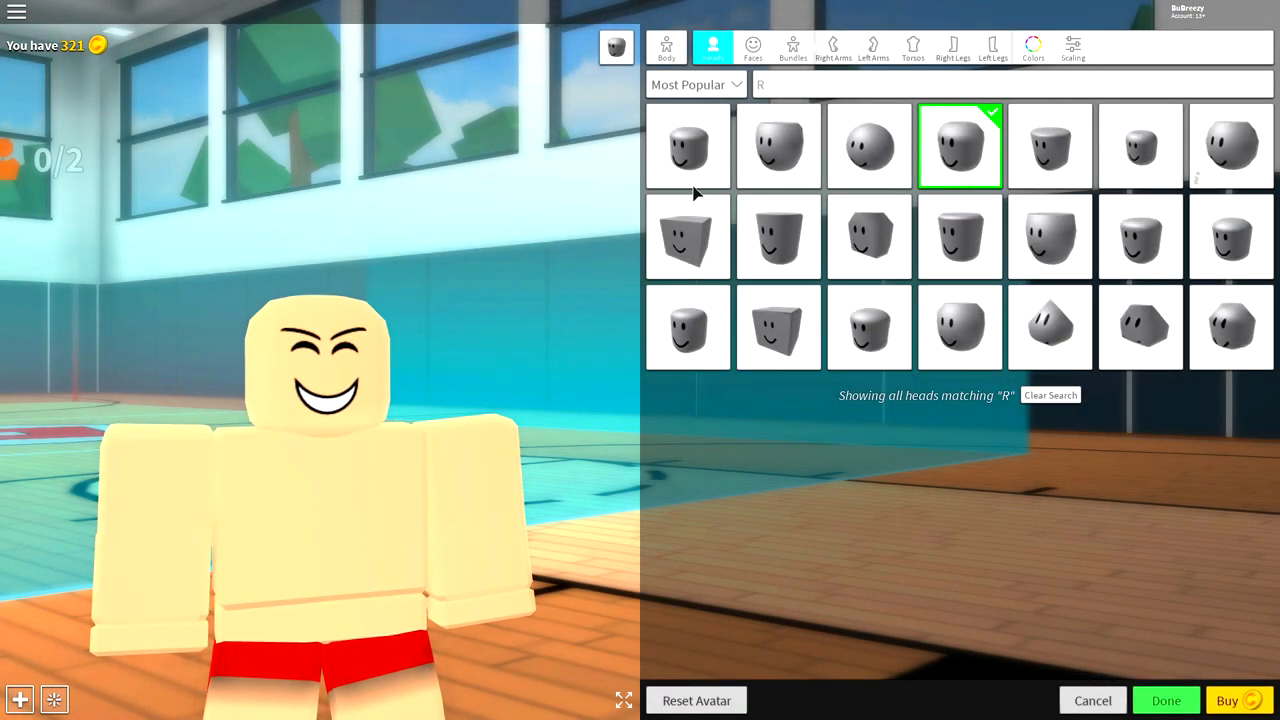
{"action": "type", "text": "oll"}
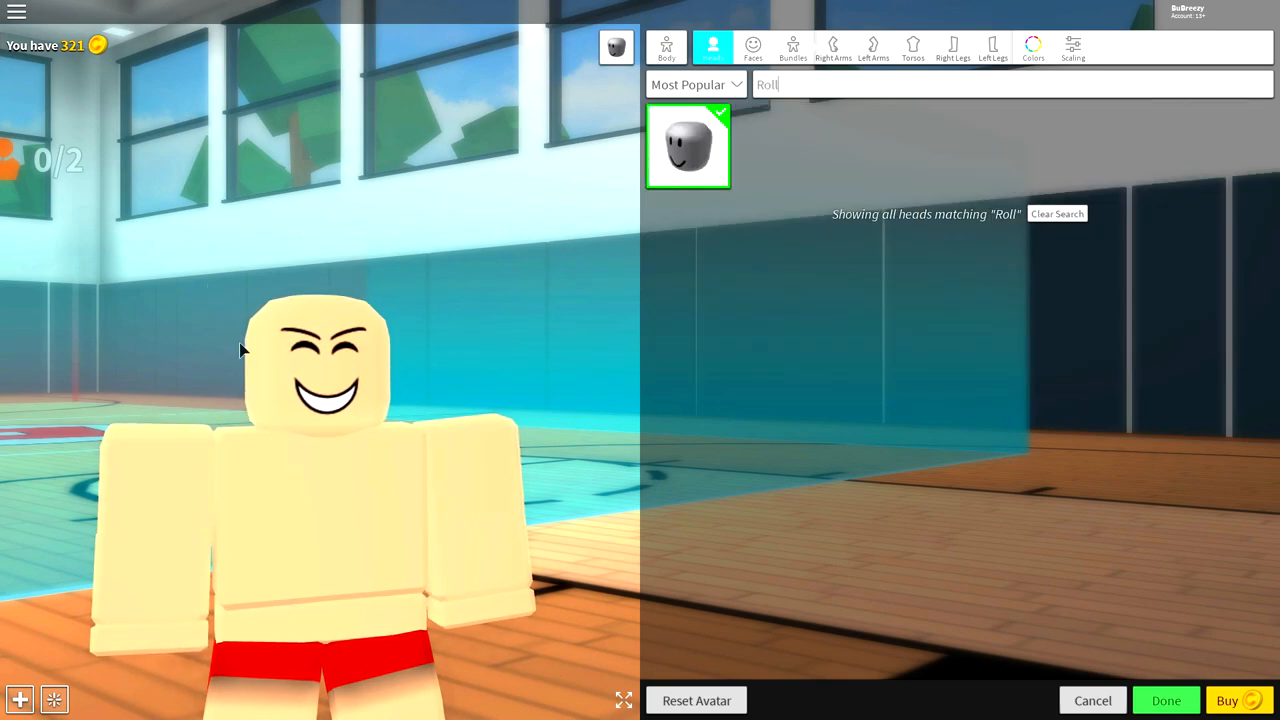
{"action": "left_click", "coordinate": [1056, 212]}
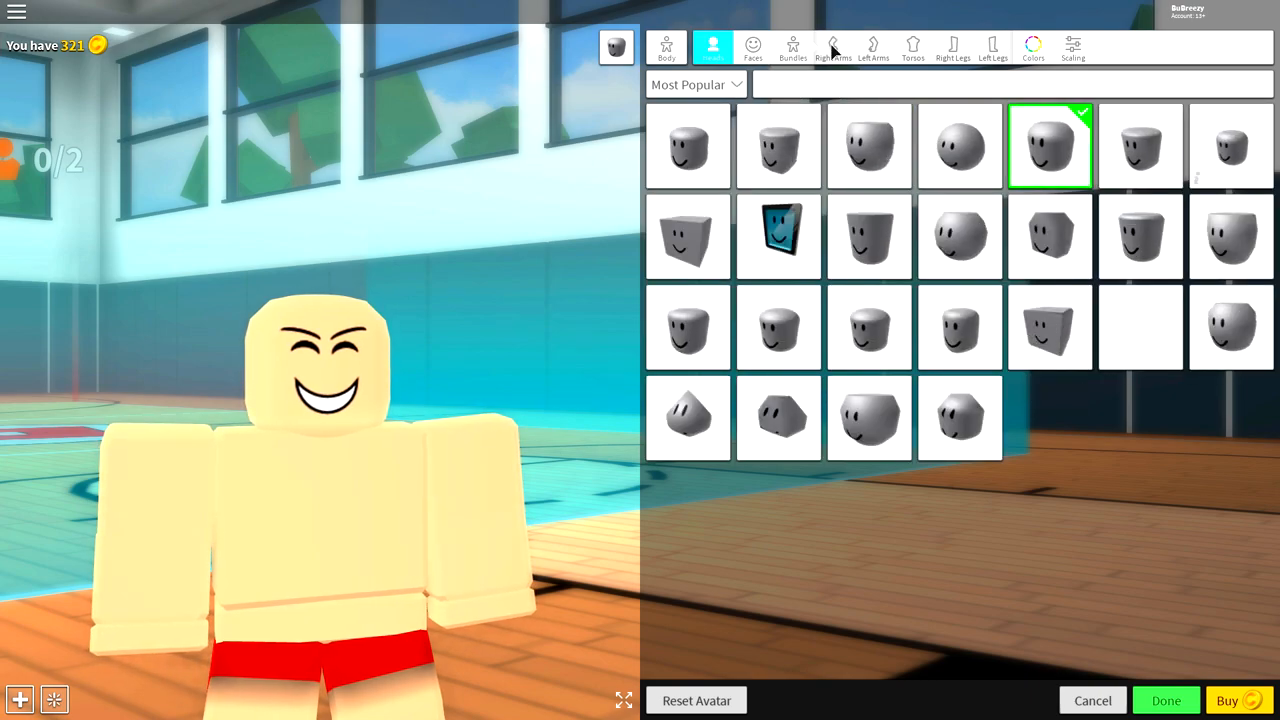
Swap the right arm, right leg and torso for the Woman body parts via the 'woman' search.
{"action": "left_click", "coordinate": [832, 48]}
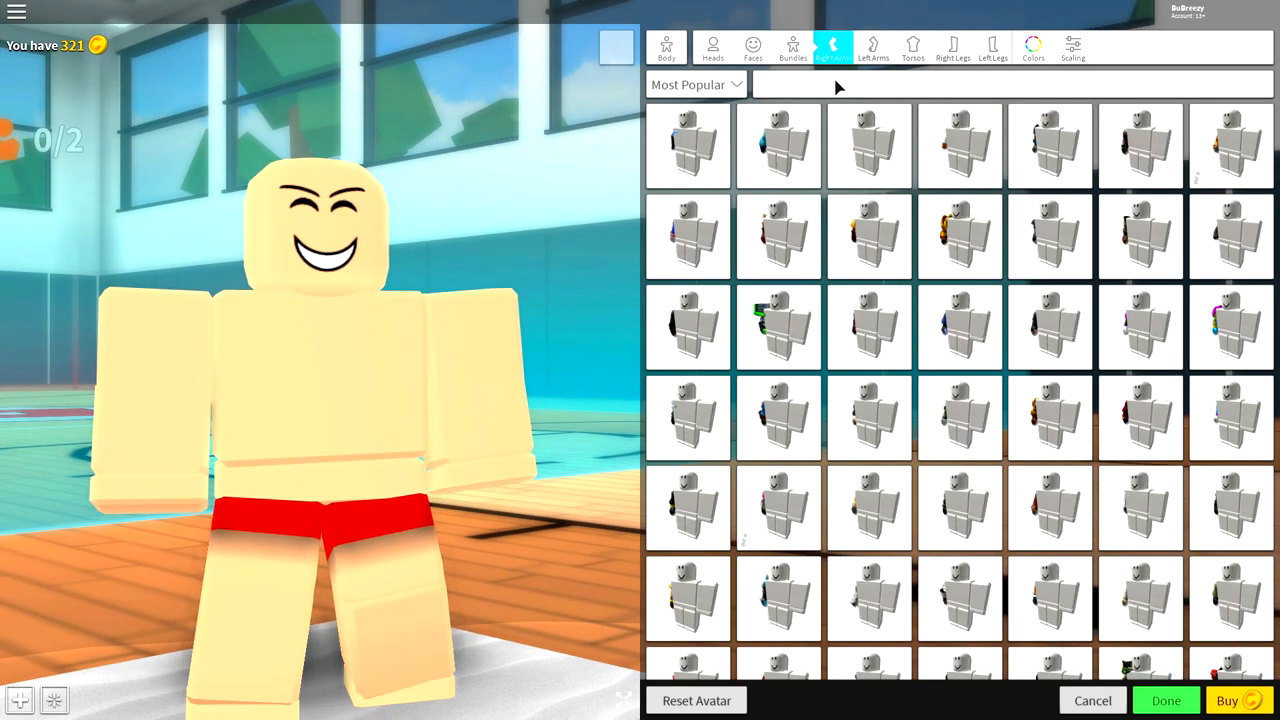
{"action": "type", "text": "woman"}
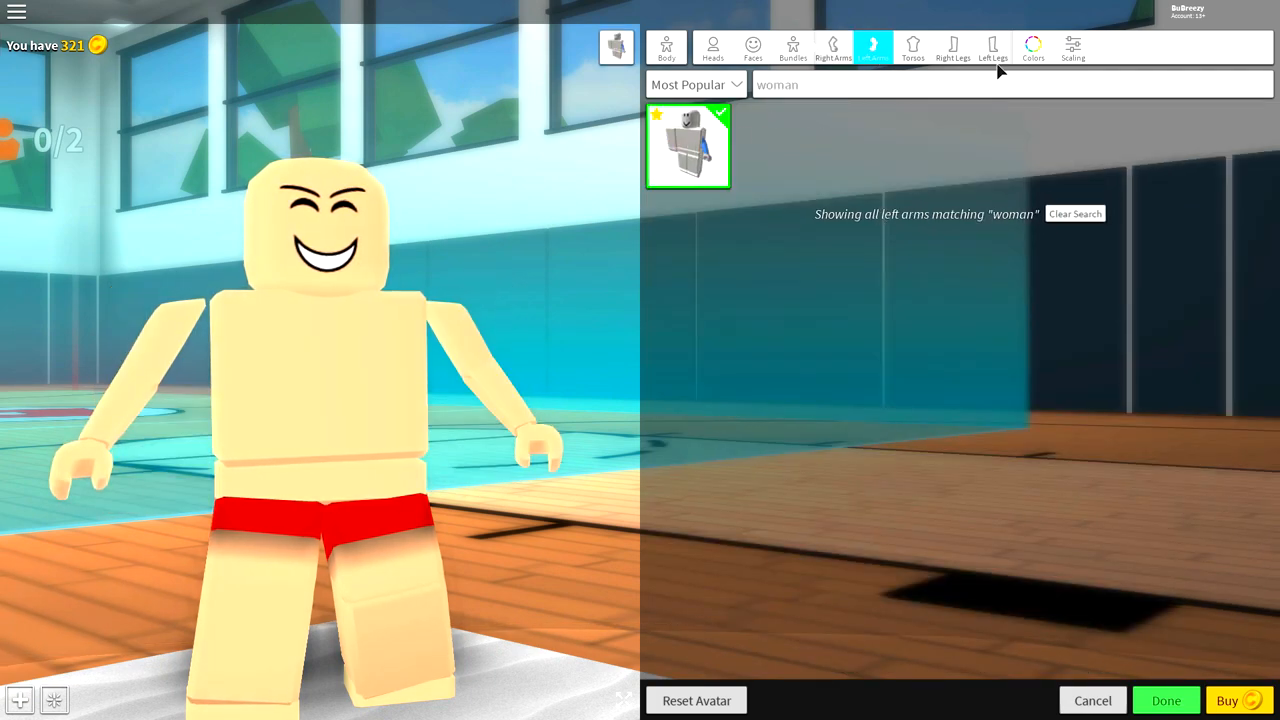
{"action": "left_click", "coordinate": [952, 48]}
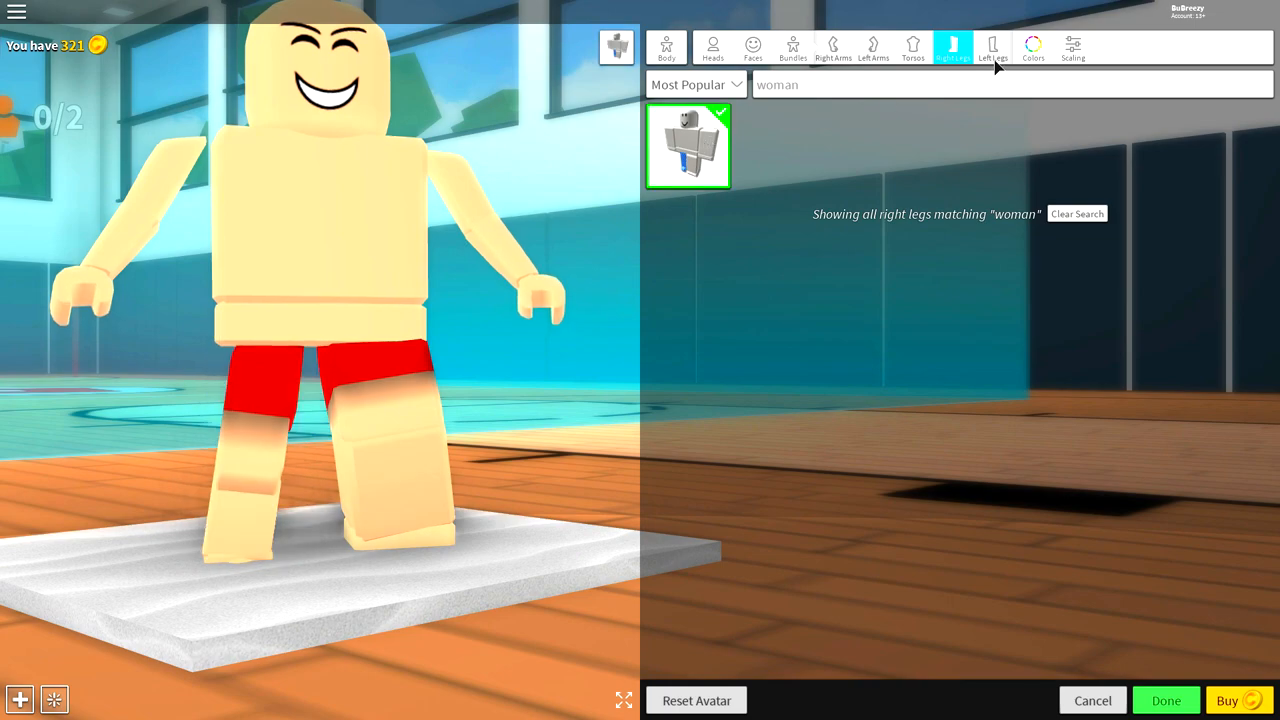
{"action": "left_click", "coordinate": [912, 48]}
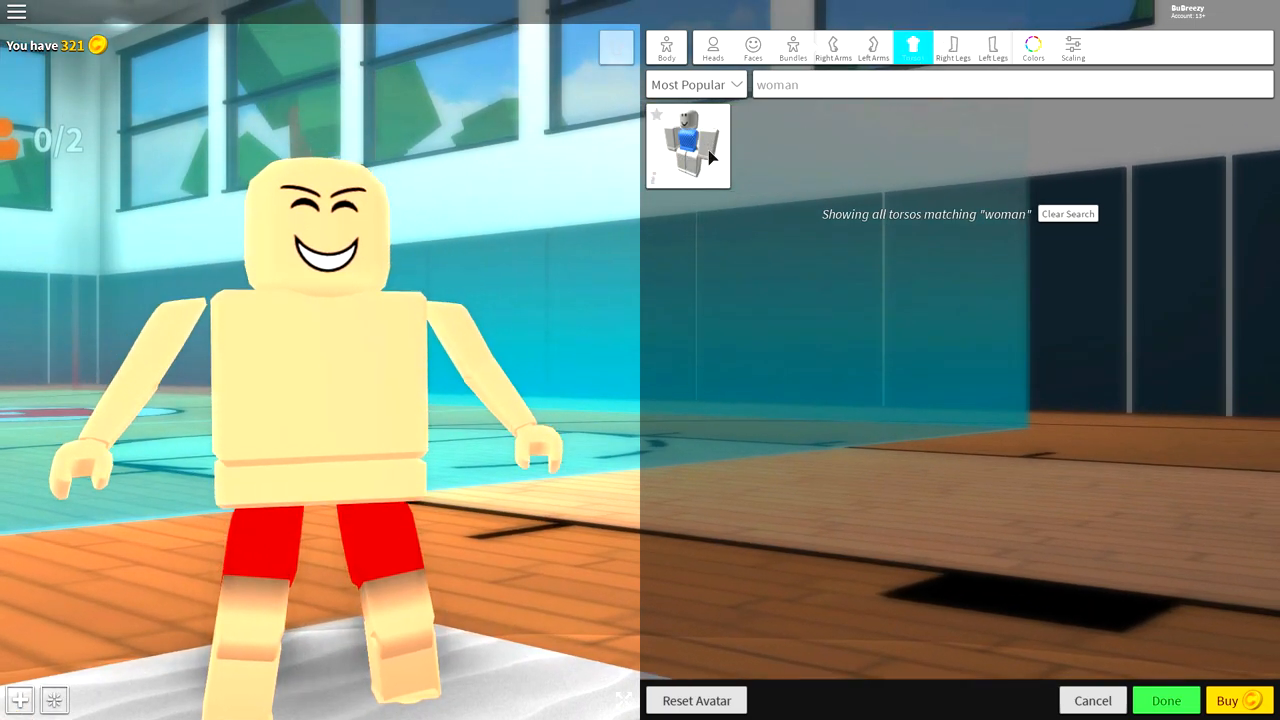
{"action": "left_click", "coordinate": [752, 46]}
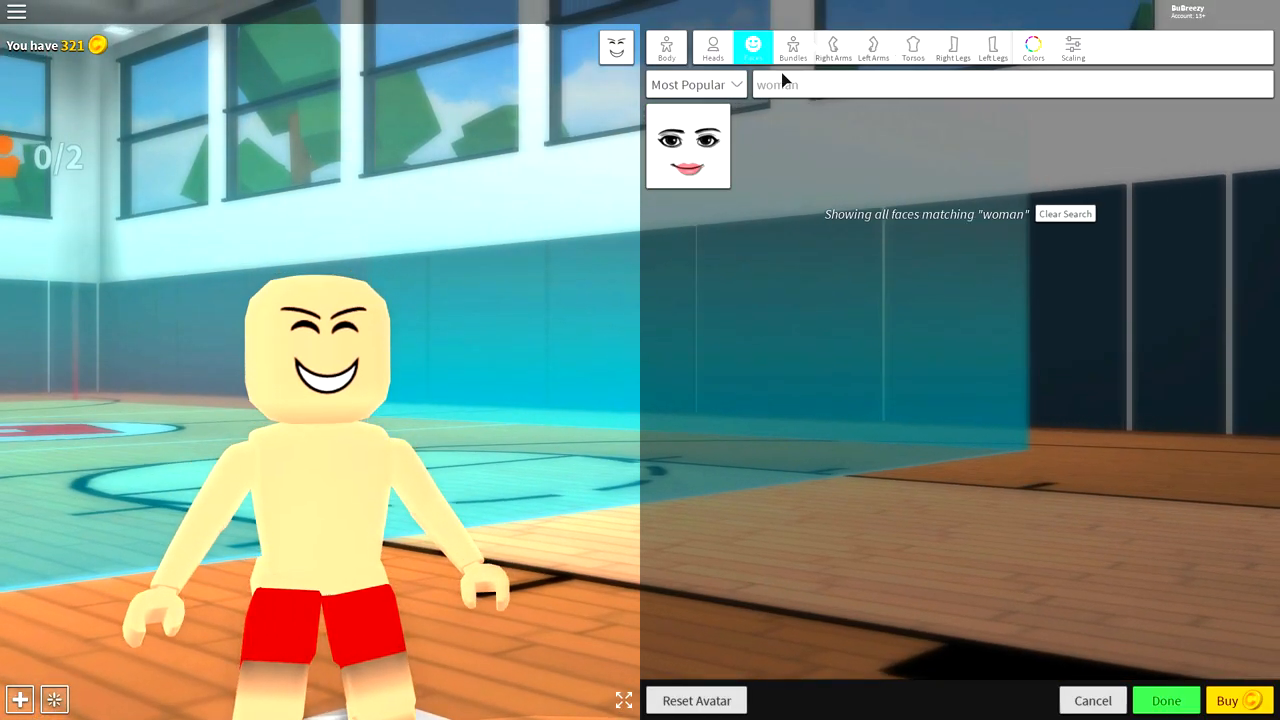
Equip the squinting wide-grin face found by searching 'puck', then restore the full face list.
{"action": "left_click", "coordinate": [1064, 212]}
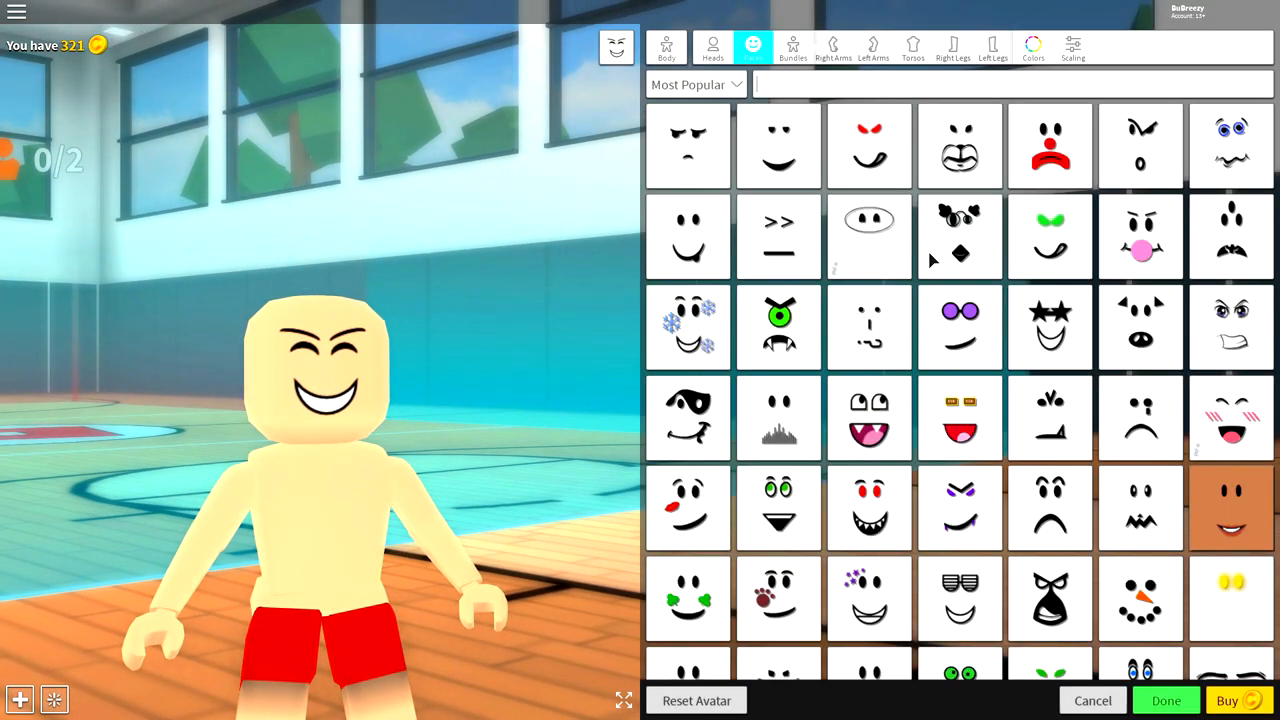
{"action": "scroll", "scroll_direction": "down", "scroll_amount": 3}
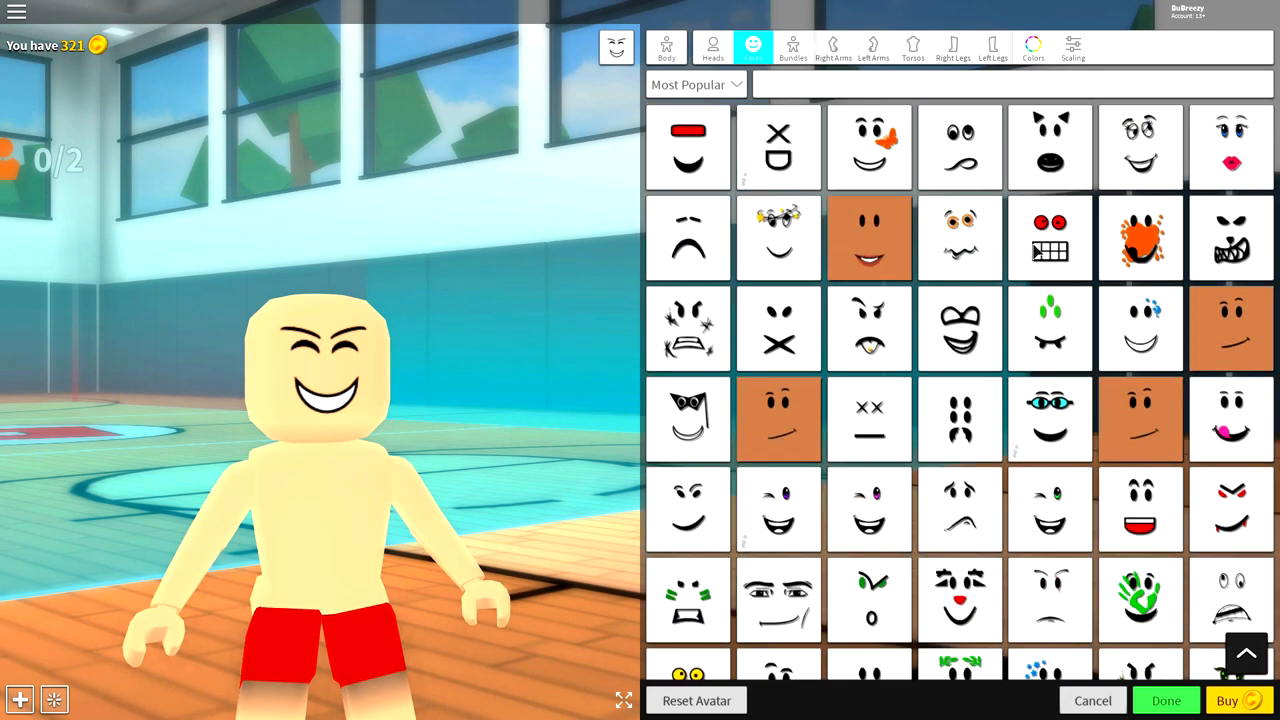
{"action": "scroll", "scroll_direction": "down", "scroll_amount": 3}
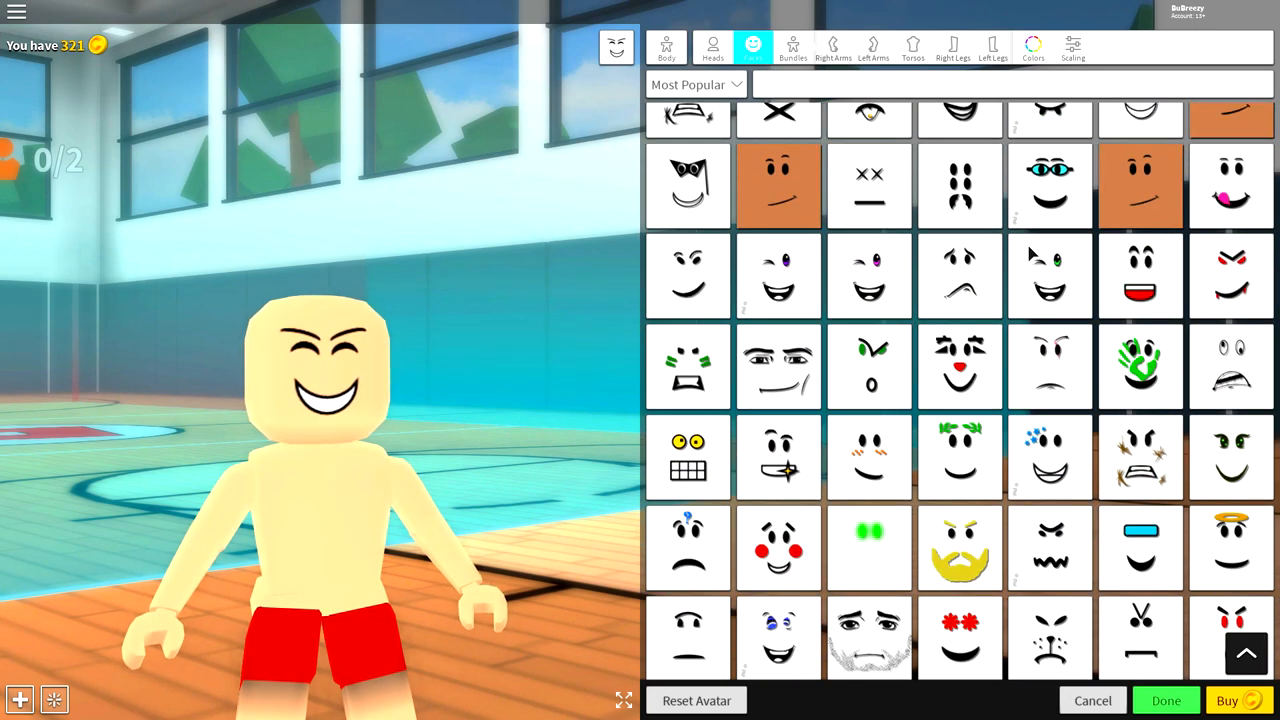
{"action": "scroll", "scroll_direction": "down", "scroll_amount": 3}
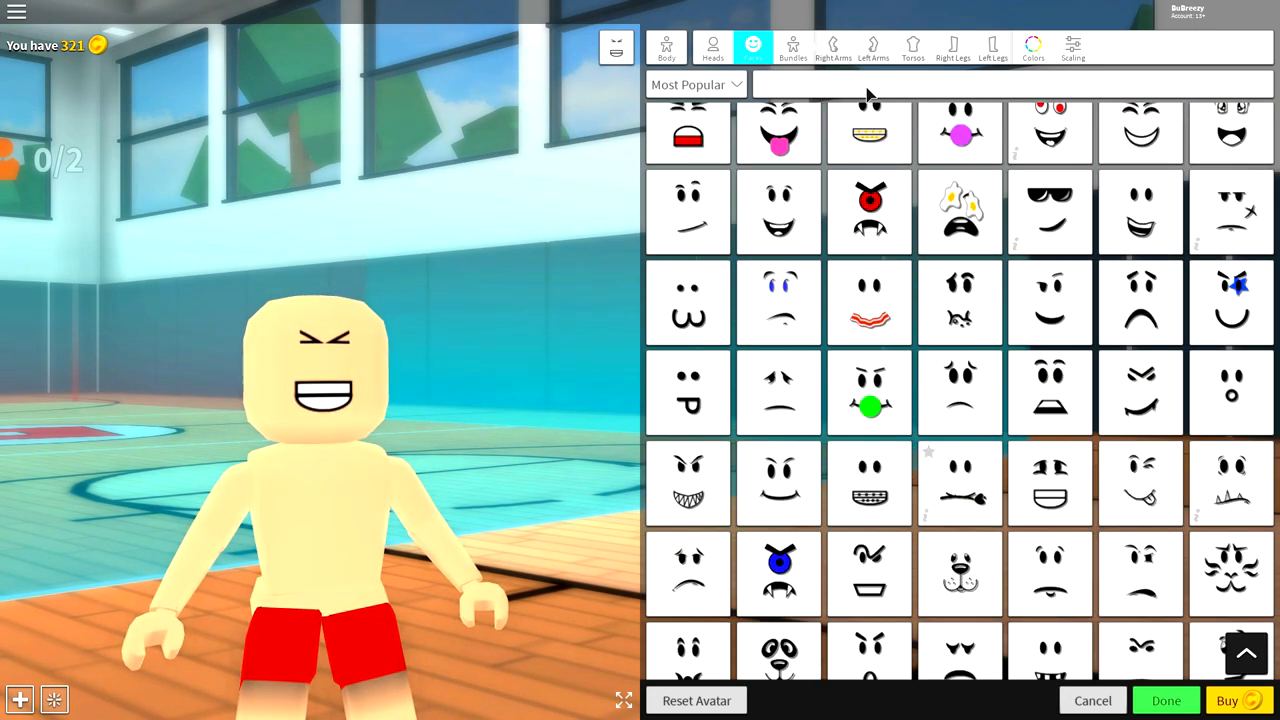
{"action": "type", "text": "puck"}
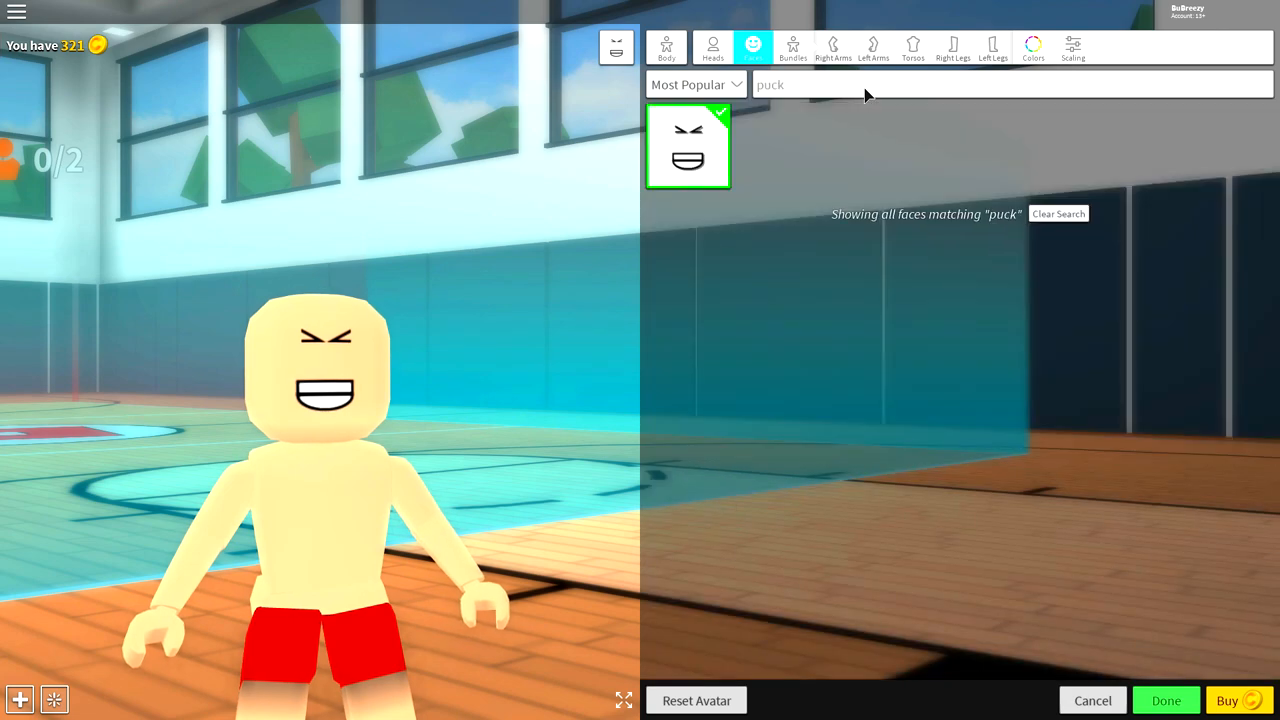
{"action": "left_click", "coordinate": [1058, 212]}
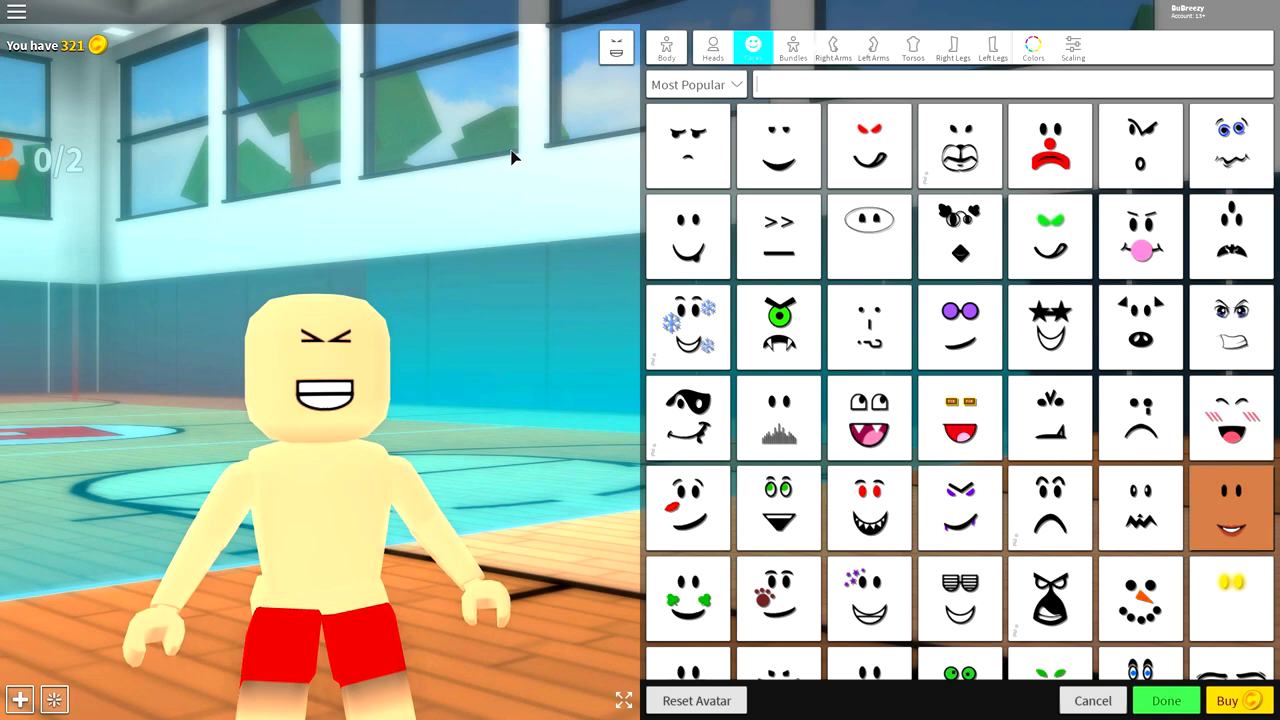
{"action": "mouse_move", "coordinate": [956, 282]}
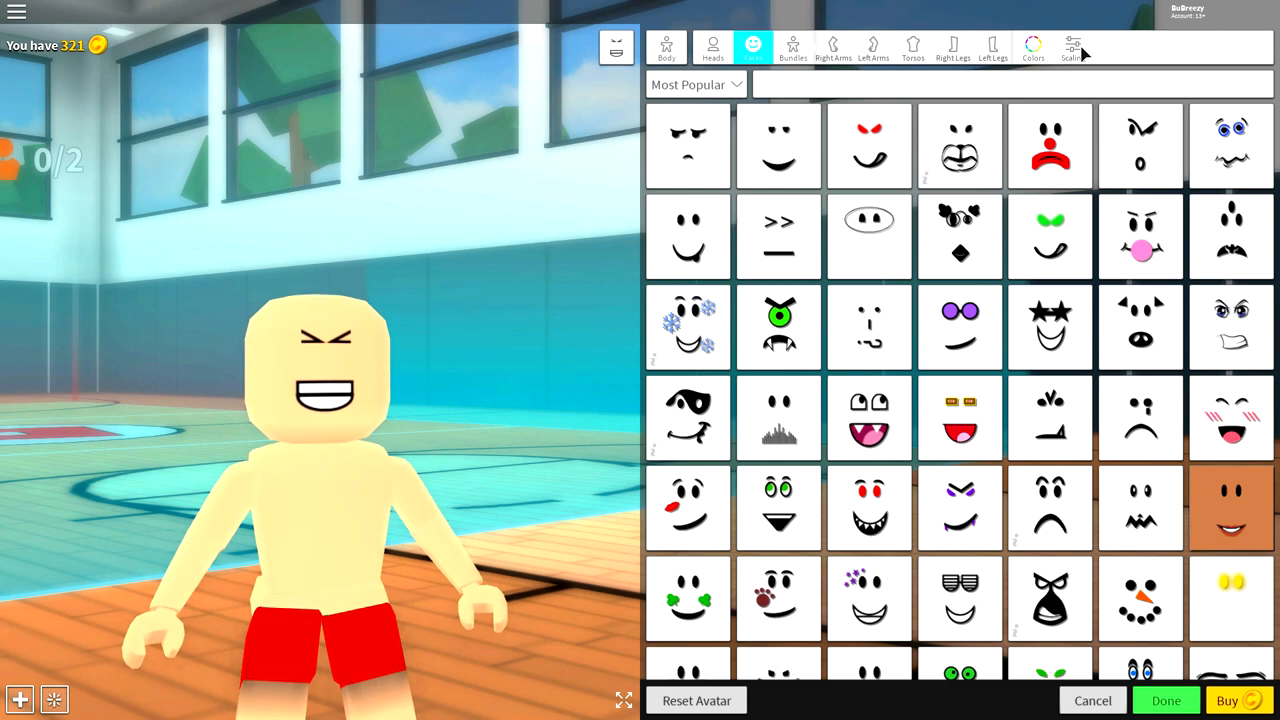
Lower the Head Scale slider slightly so the avatar's head is smaller.
{"action": "left_click", "coordinate": [1072, 44]}
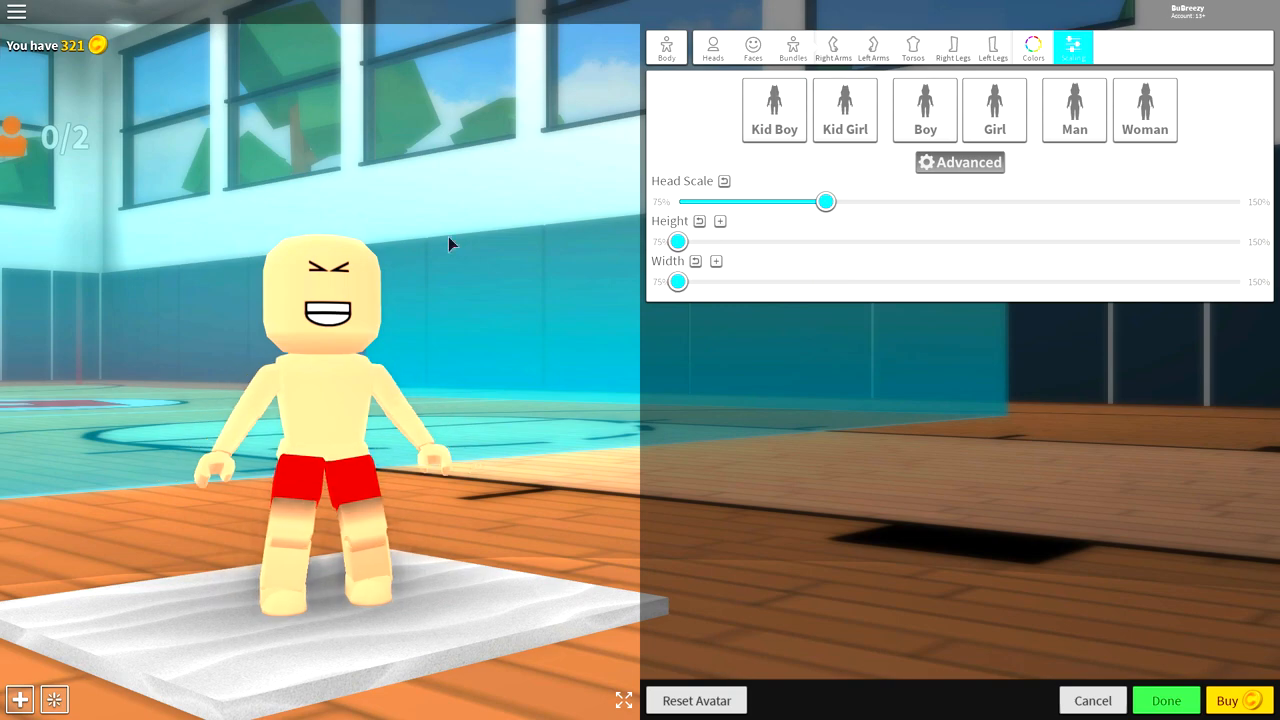
{"action": "mouse_move", "coordinate": [180, 348]}
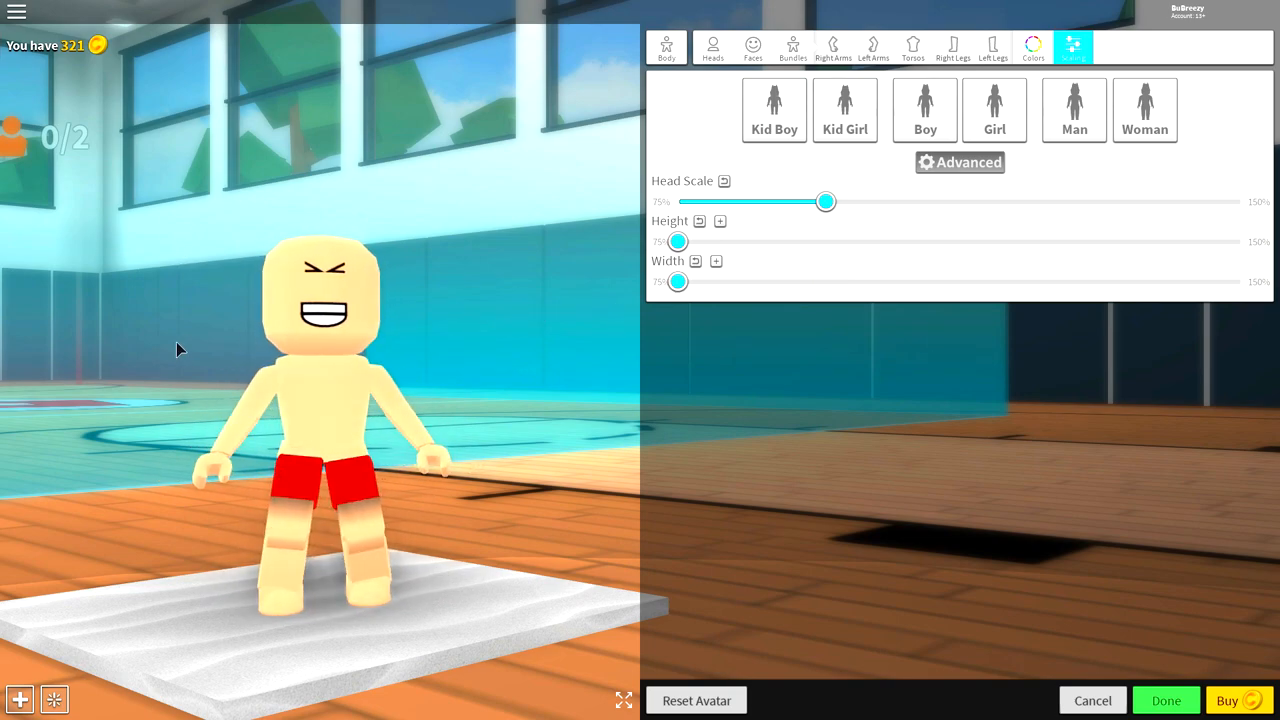
{"action": "left_click_drag", "start_coordinate": [824, 200], "coordinate": [792, 200]}
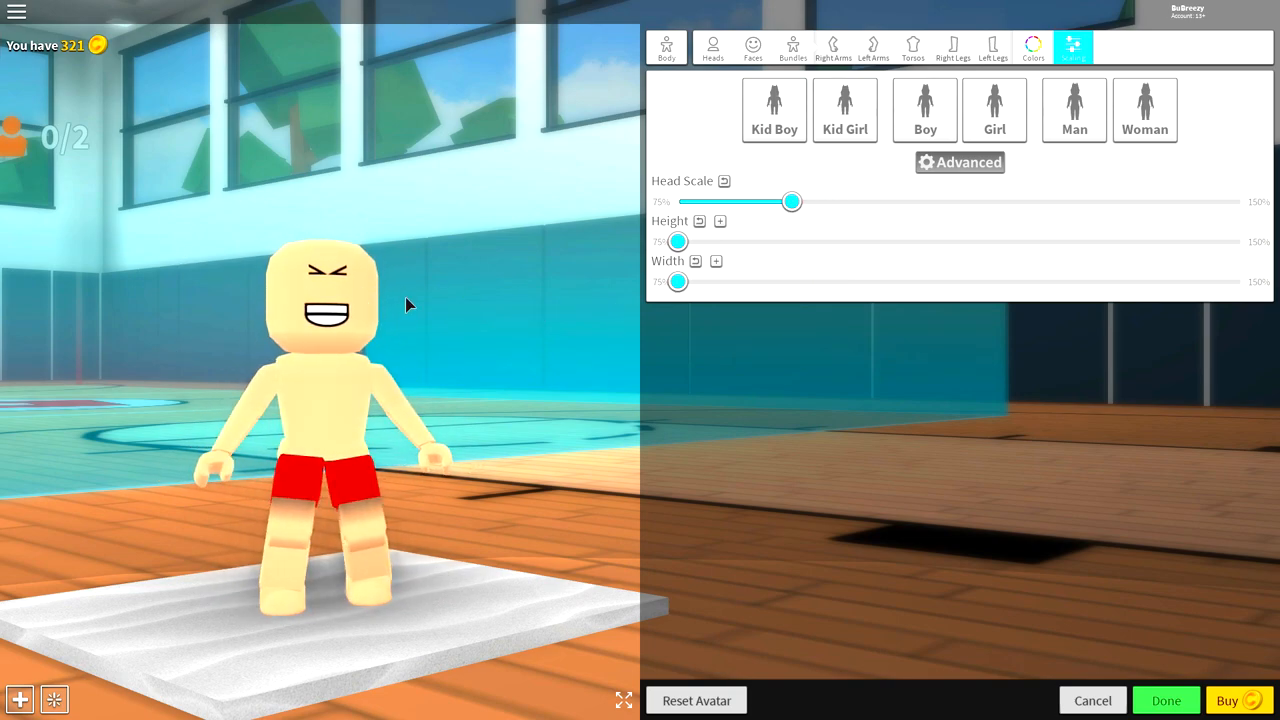
{"action": "mouse_move", "coordinate": [378, 484]}
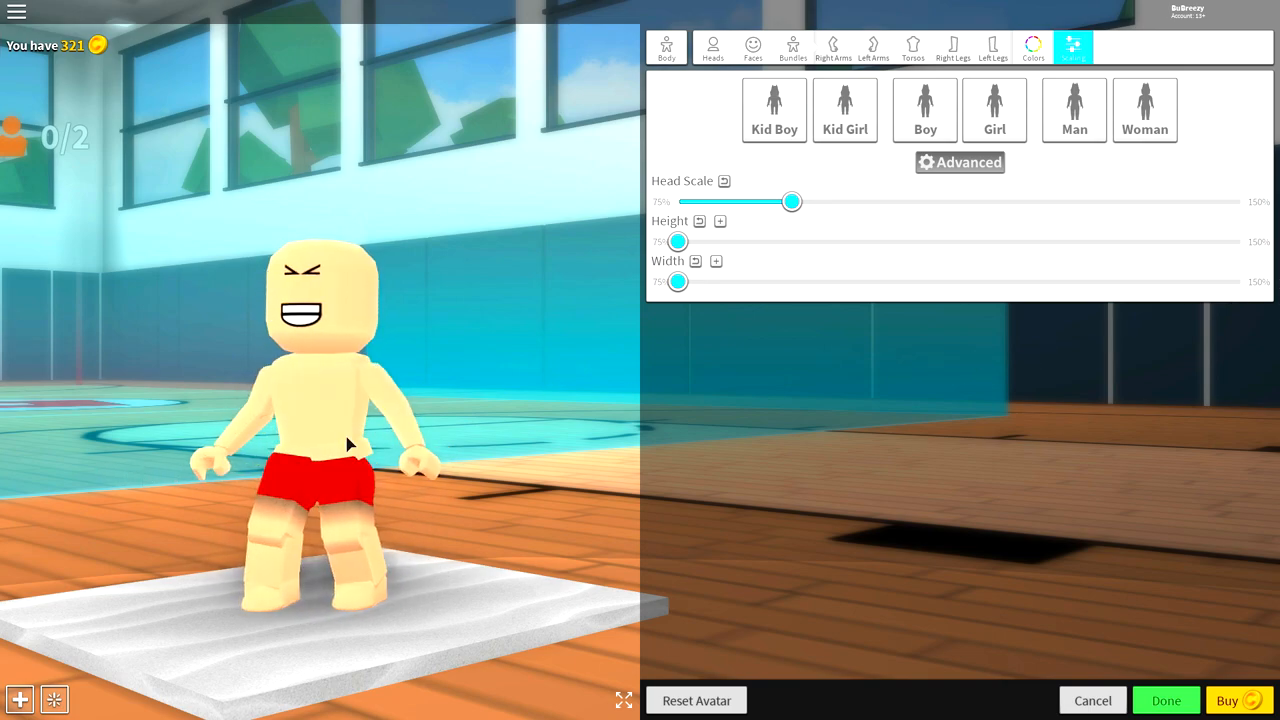
{"action": "left_click", "coordinate": [706, 48]}
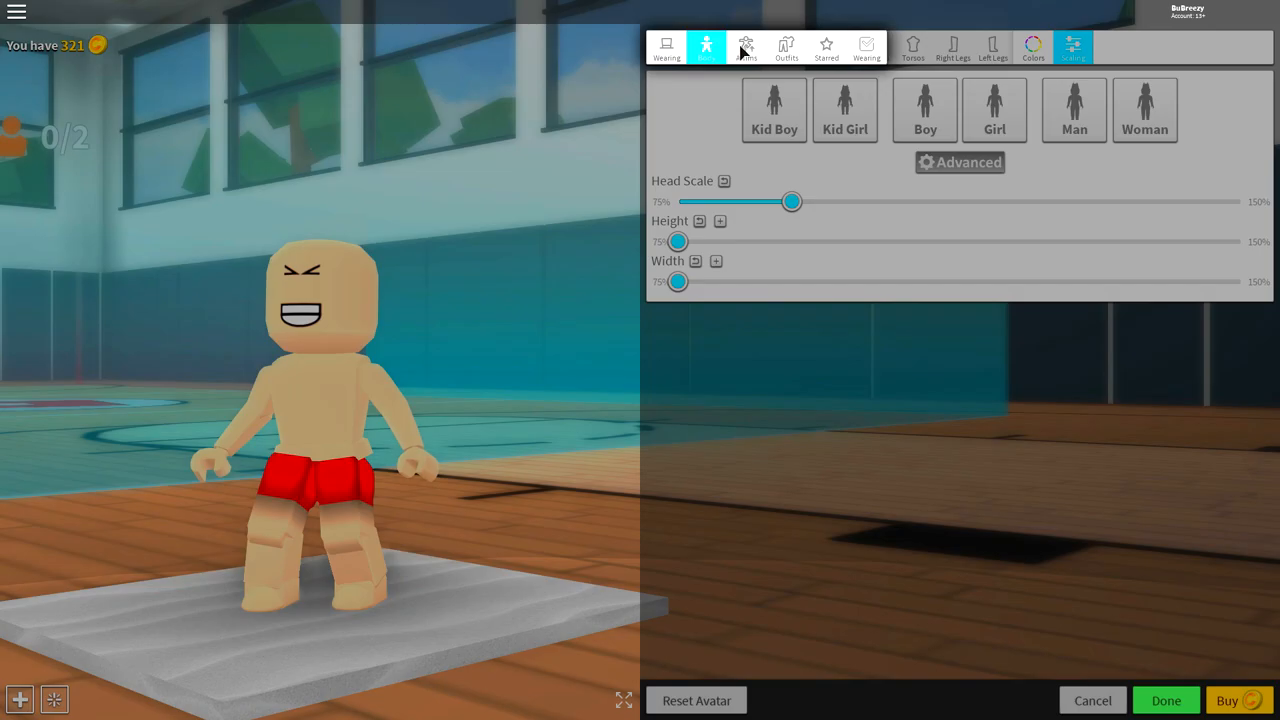
Choose the Toy animation for both the Idle and Swim slots.
{"action": "left_click", "coordinate": [666, 46]}
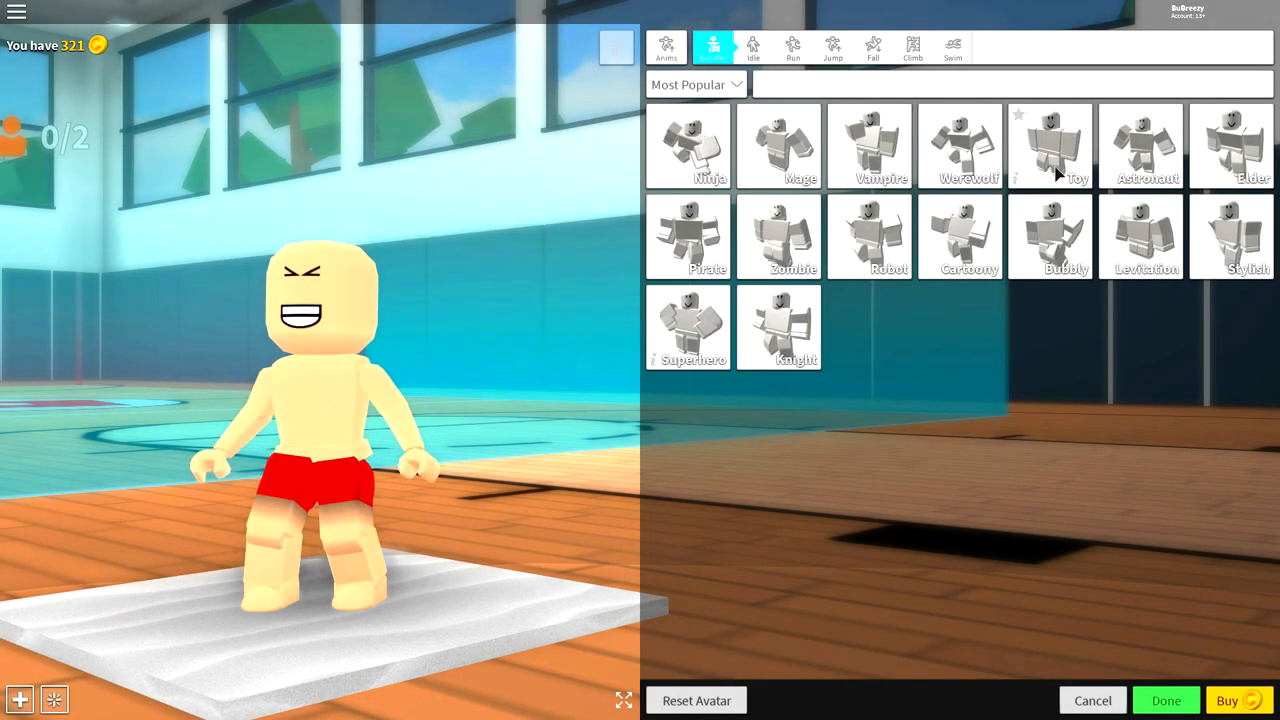
{"action": "left_click", "coordinate": [1048, 146]}
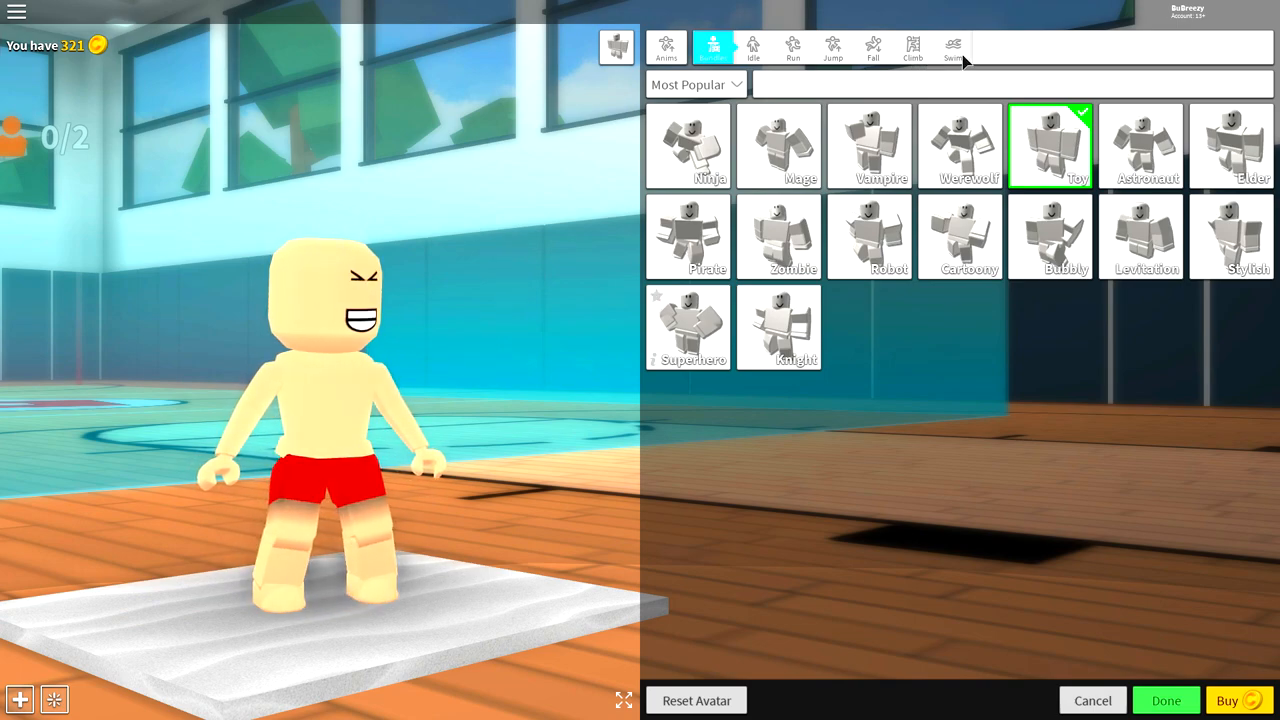
{"action": "left_click", "coordinate": [952, 48]}
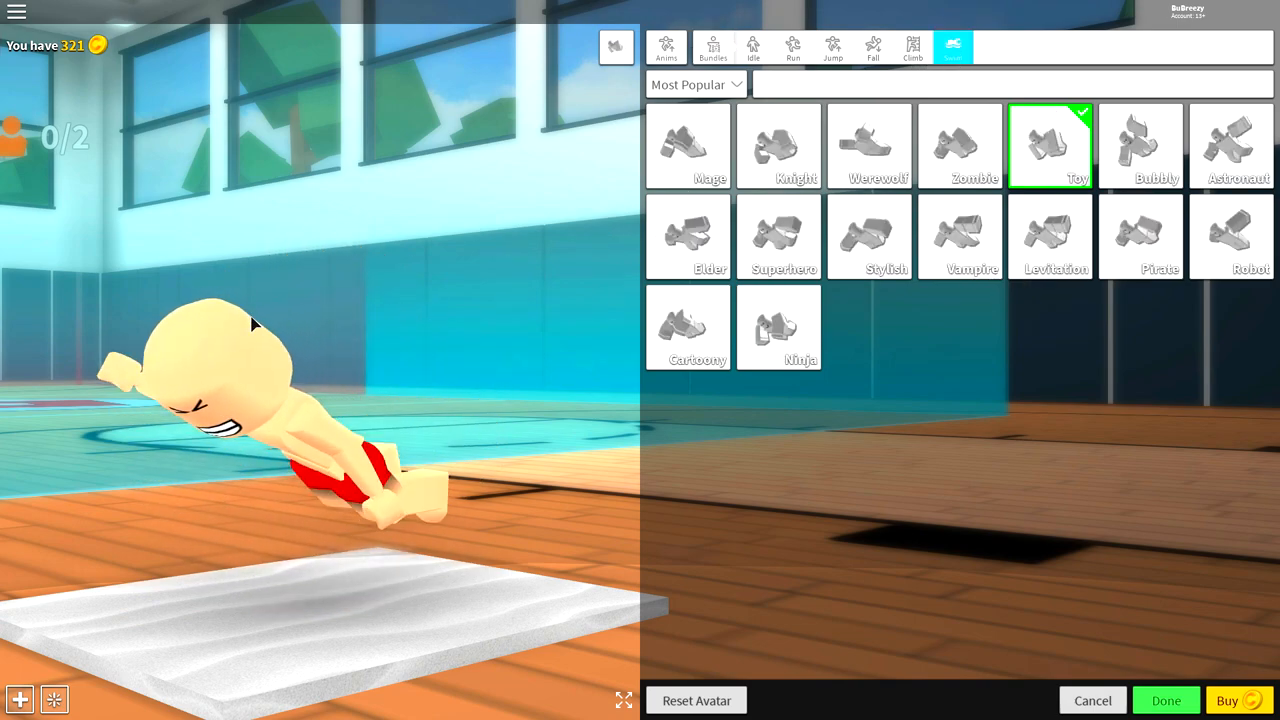
{"action": "left_click", "coordinate": [666, 44]}
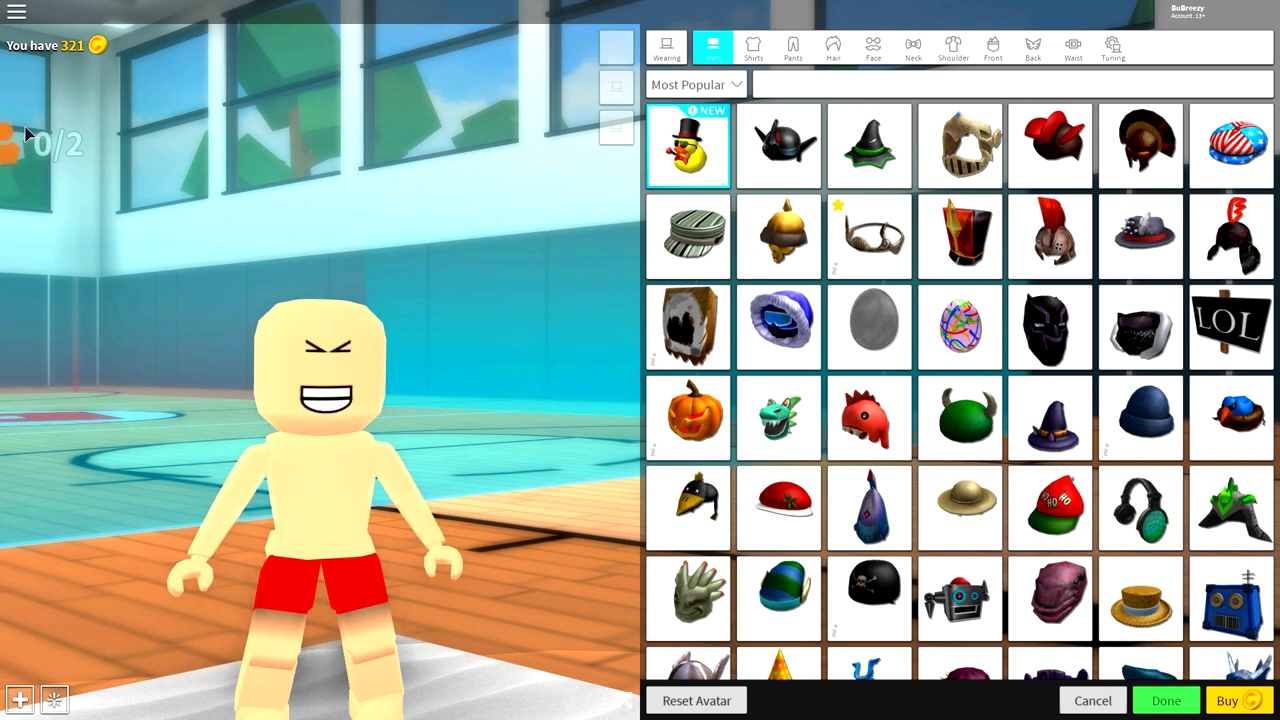
{"action": "mouse_move", "coordinate": [208, 172]}
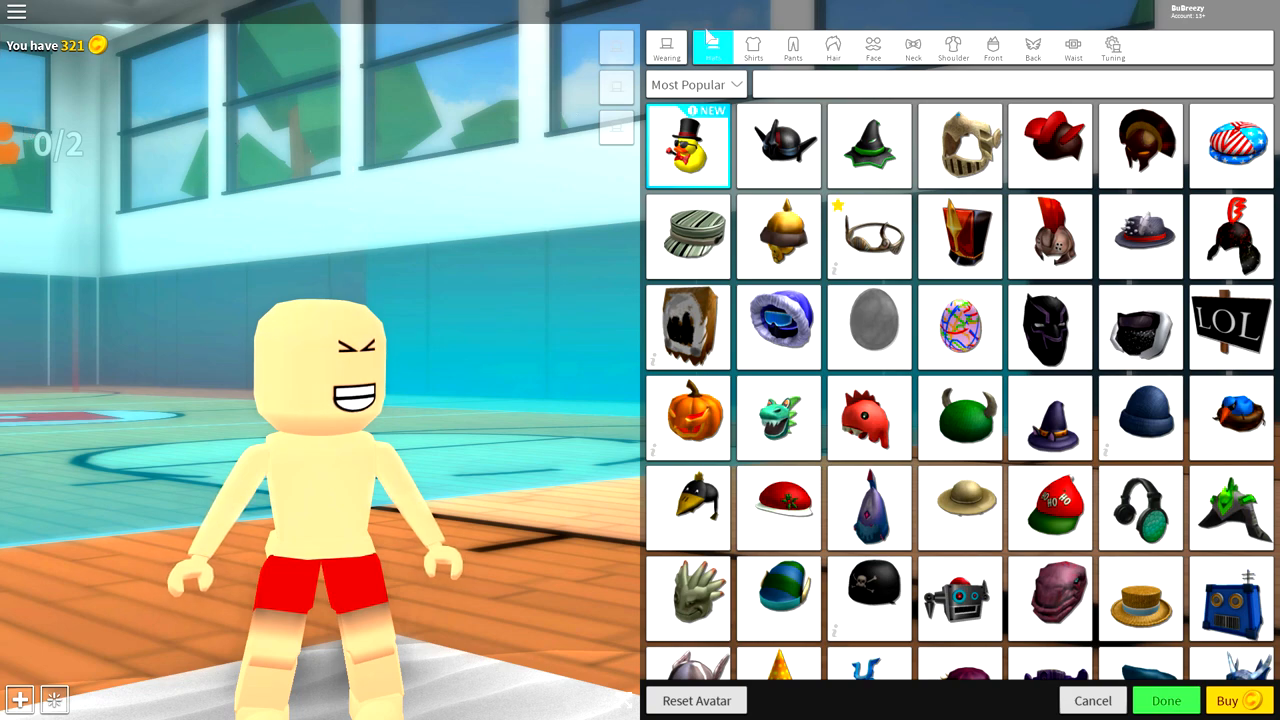
Wear the custom shirt with item ID 361467112.
{"action": "left_click", "coordinate": [752, 48]}
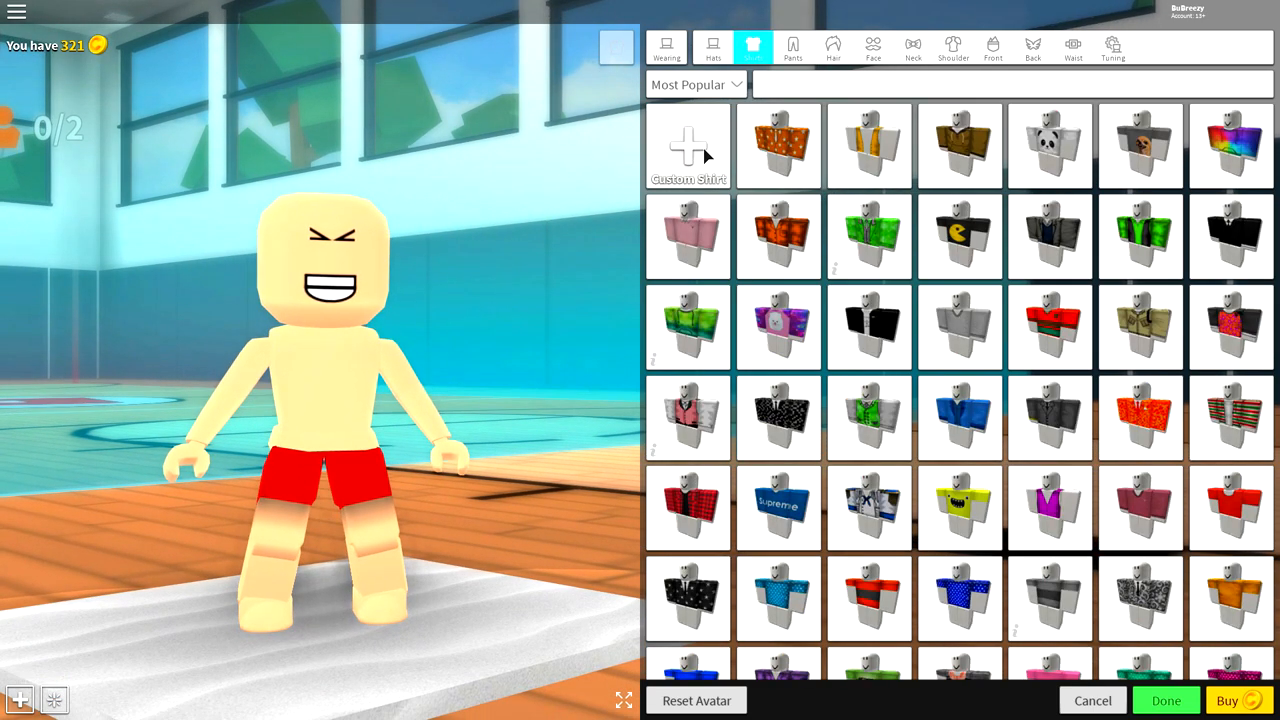
{"action": "left_click", "coordinate": [688, 148]}
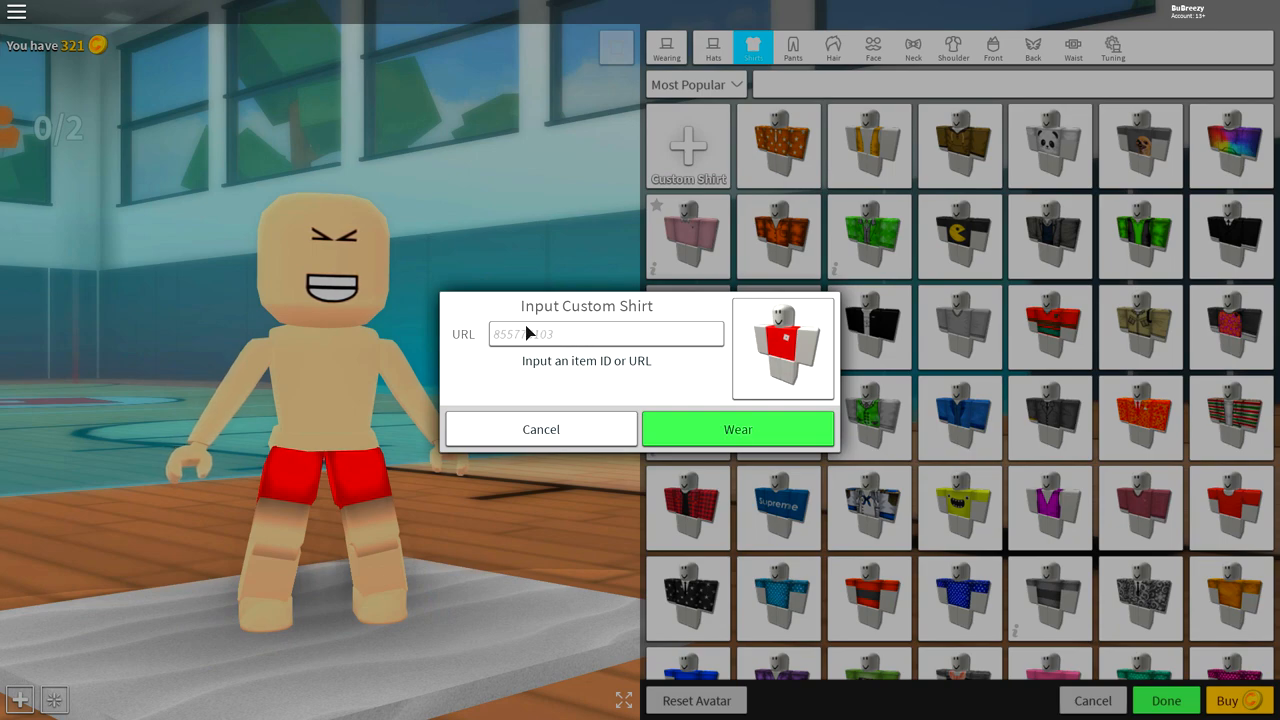
{"action": "type", "text": "361467112"}
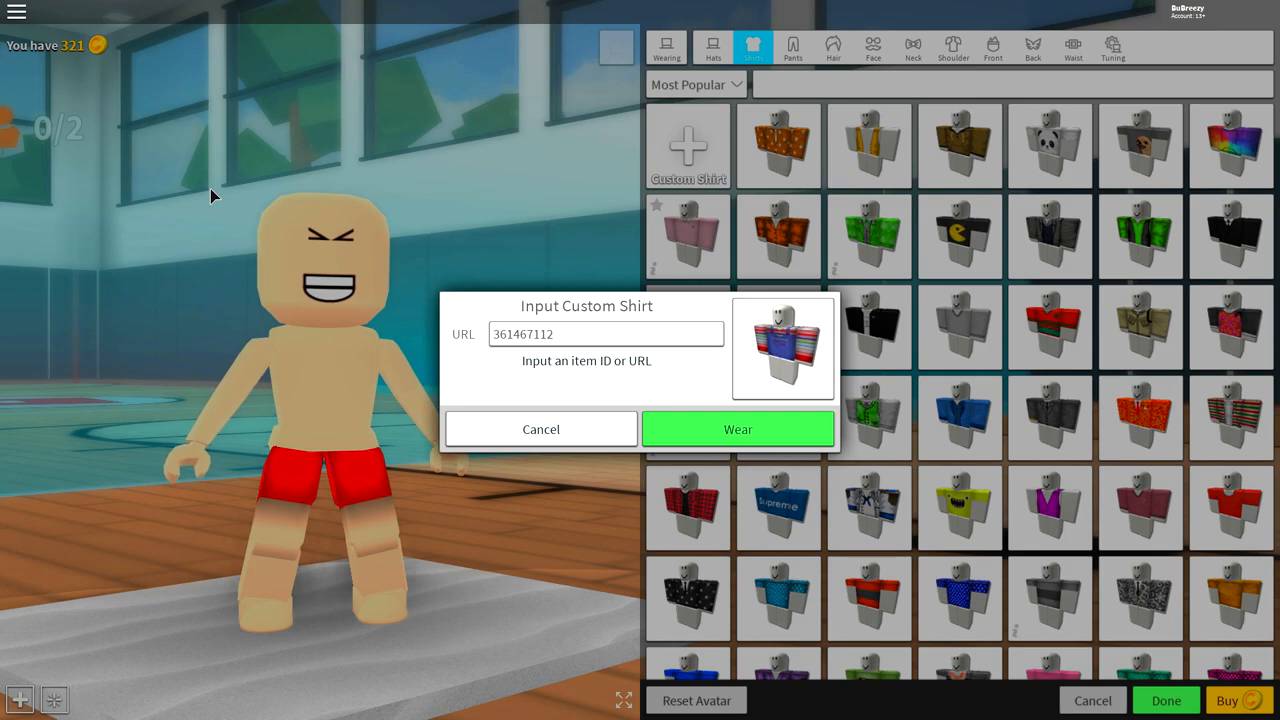
{"action": "mouse_move", "coordinate": [642, 374]}
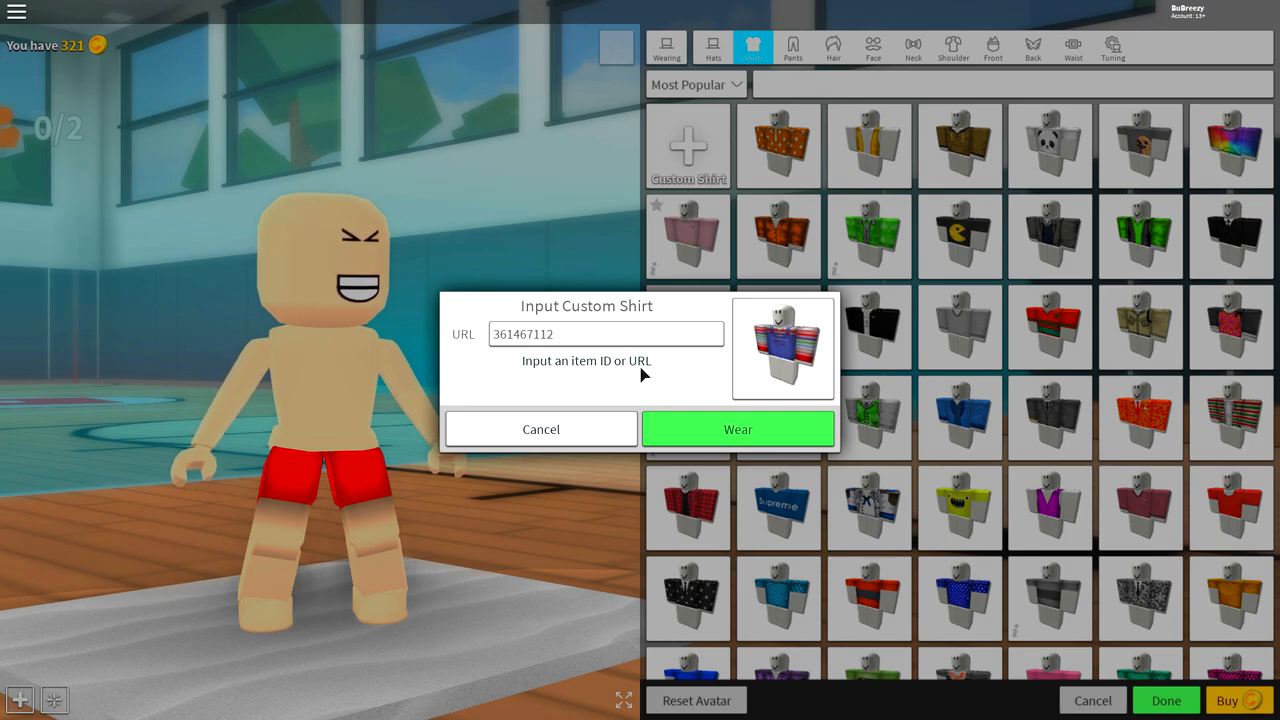
{"action": "left_click", "coordinate": [736, 428]}
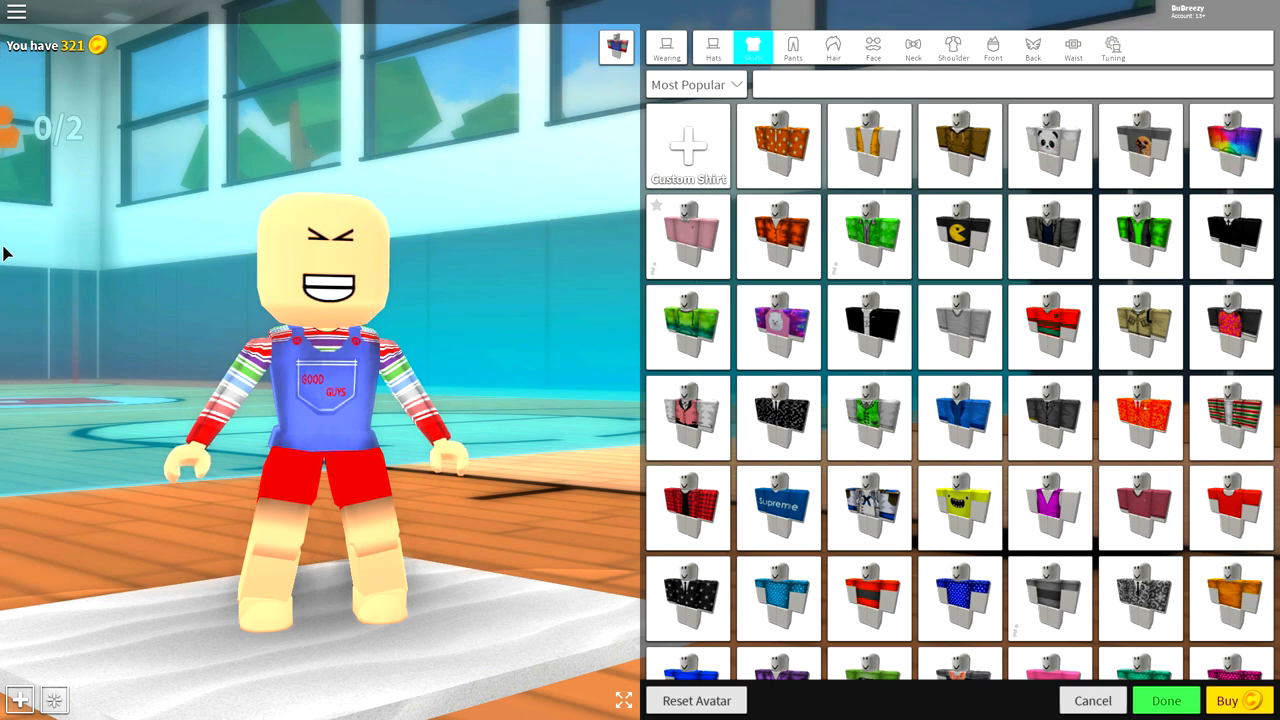
Wear the custom pants with item ID 361467225.
{"action": "left_click", "coordinate": [792, 48]}
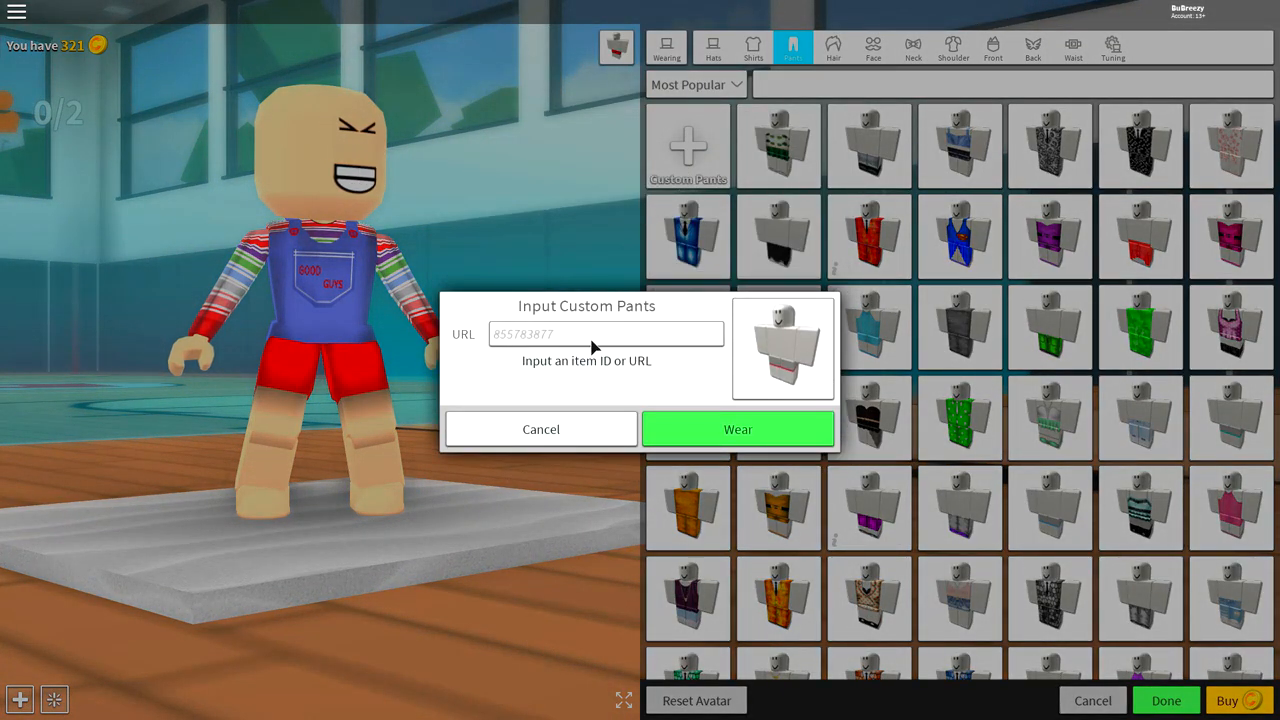
{"action": "type", "text": "361467225"}
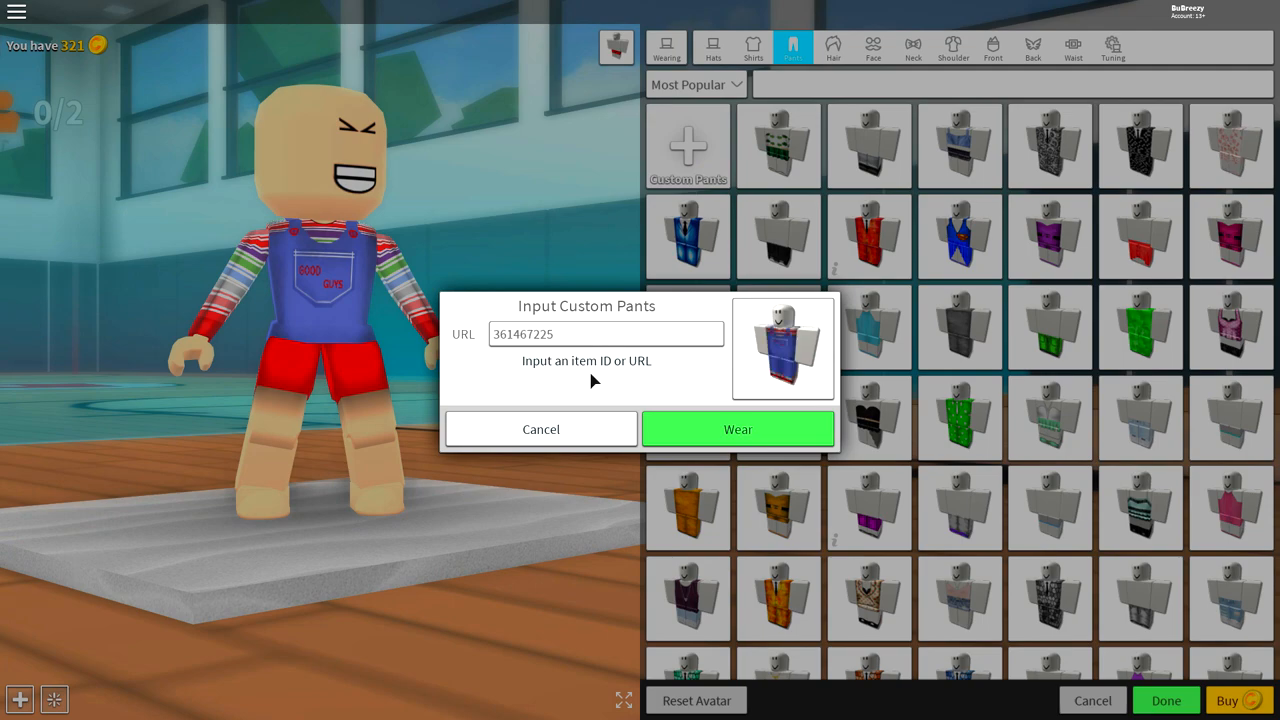
{"action": "mouse_move", "coordinate": [604, 450]}
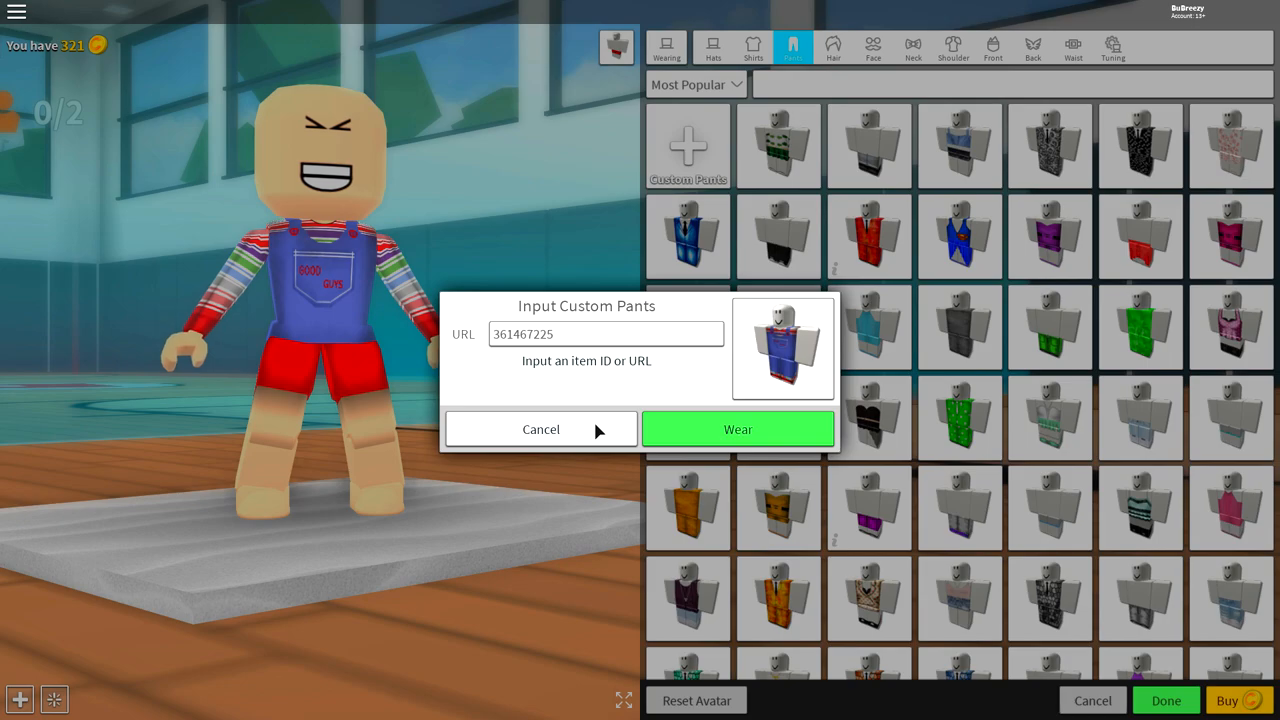
{"action": "mouse_move", "coordinate": [508, 324]}
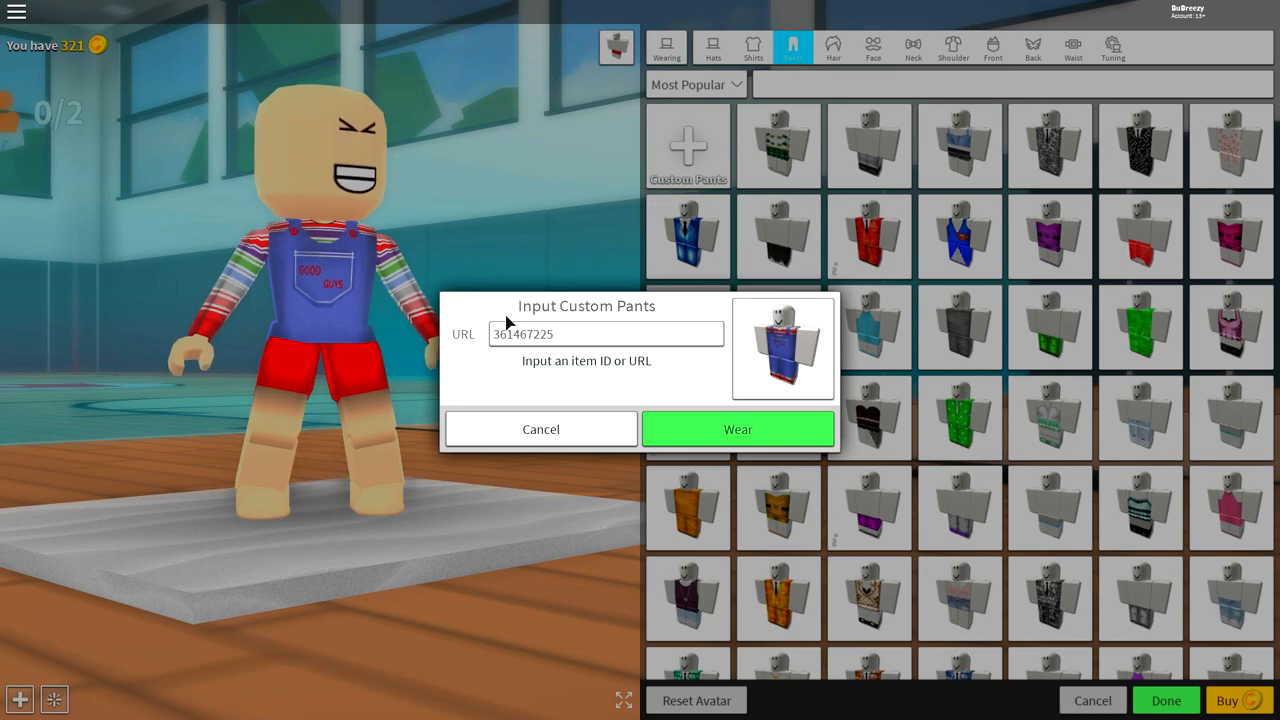
{"action": "left_click", "coordinate": [736, 428]}
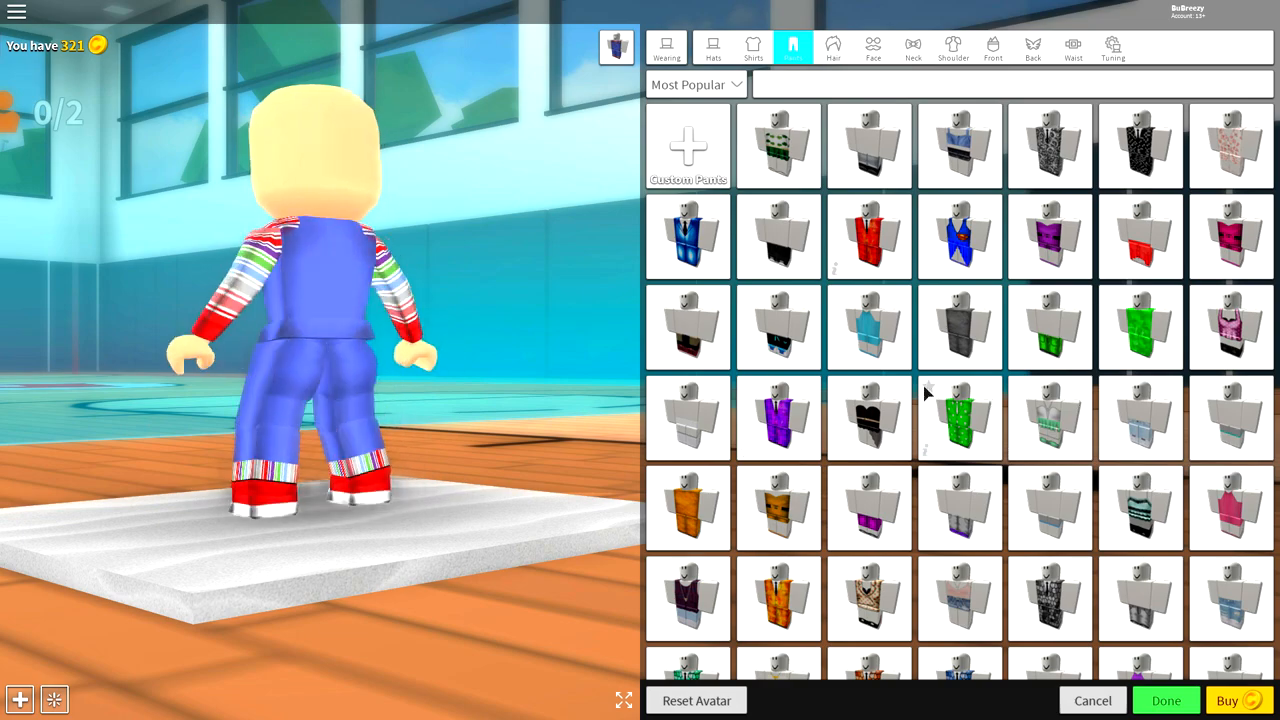
Put the Eye Poppers glasses on the avatar via the 'pop' face-accessory search.
{"action": "left_click", "coordinate": [872, 48]}
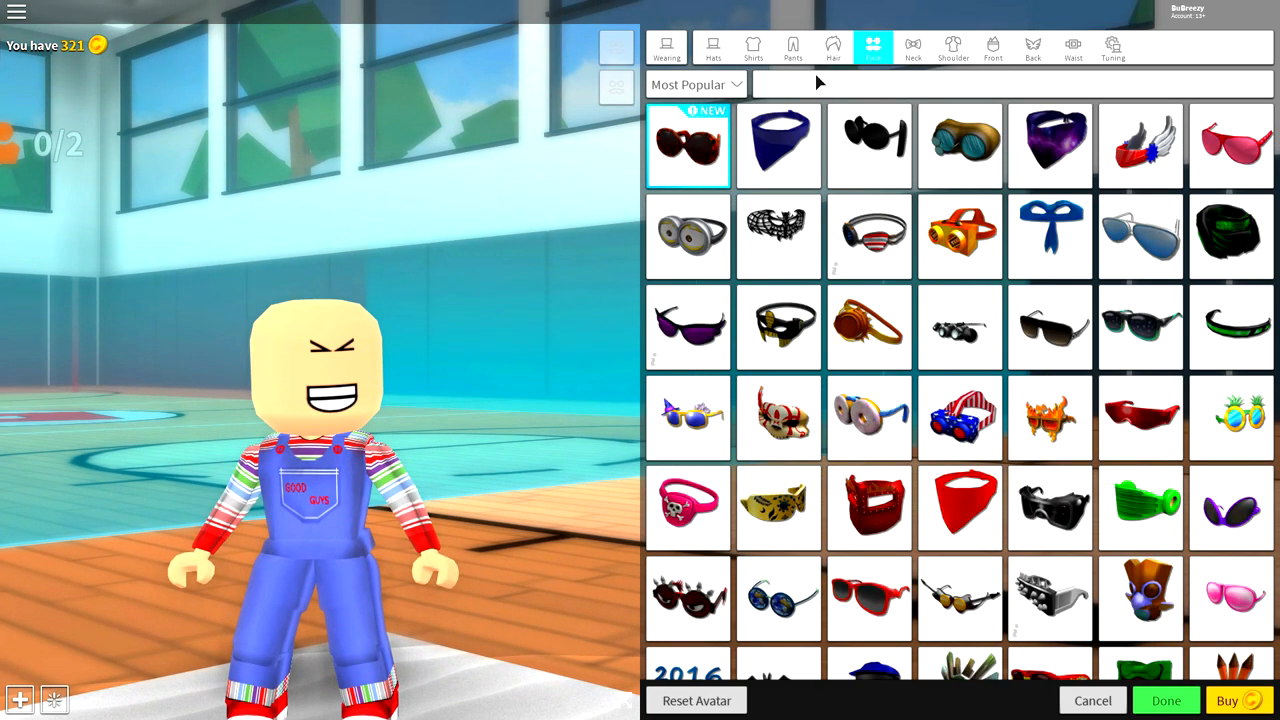
{"action": "type", "text": "pop"}
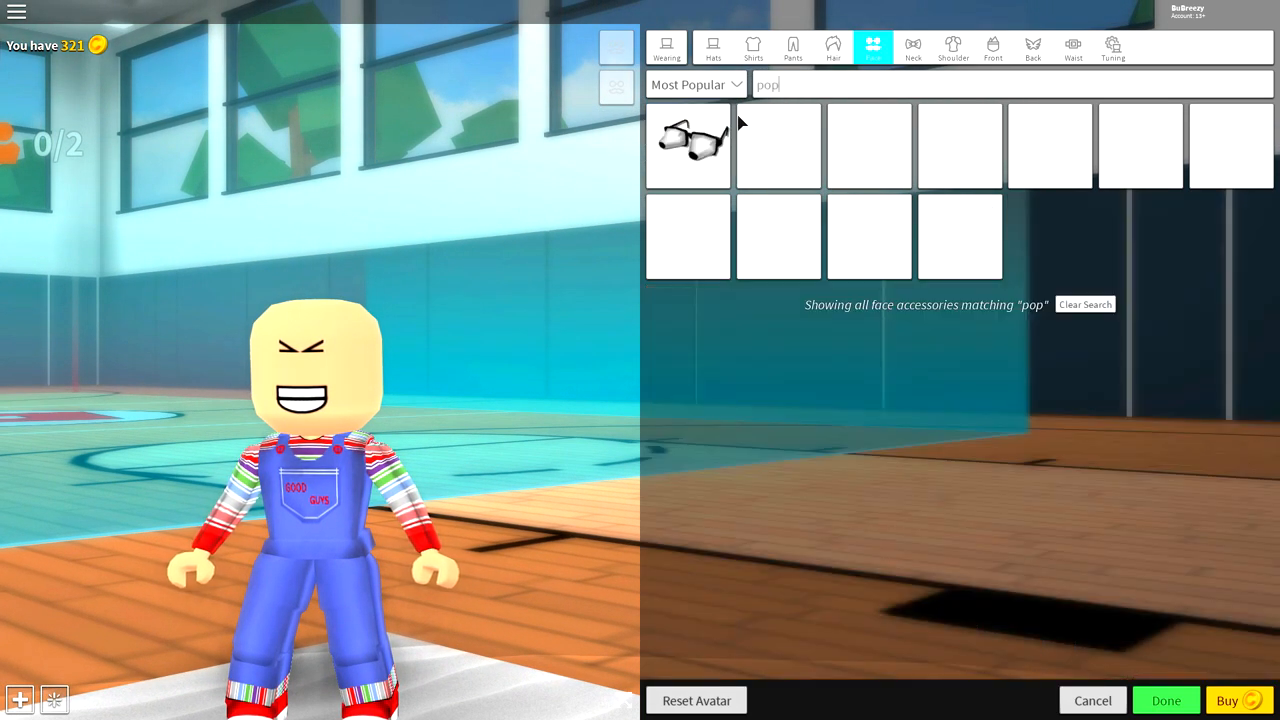
{"action": "left_click", "coordinate": [688, 144]}
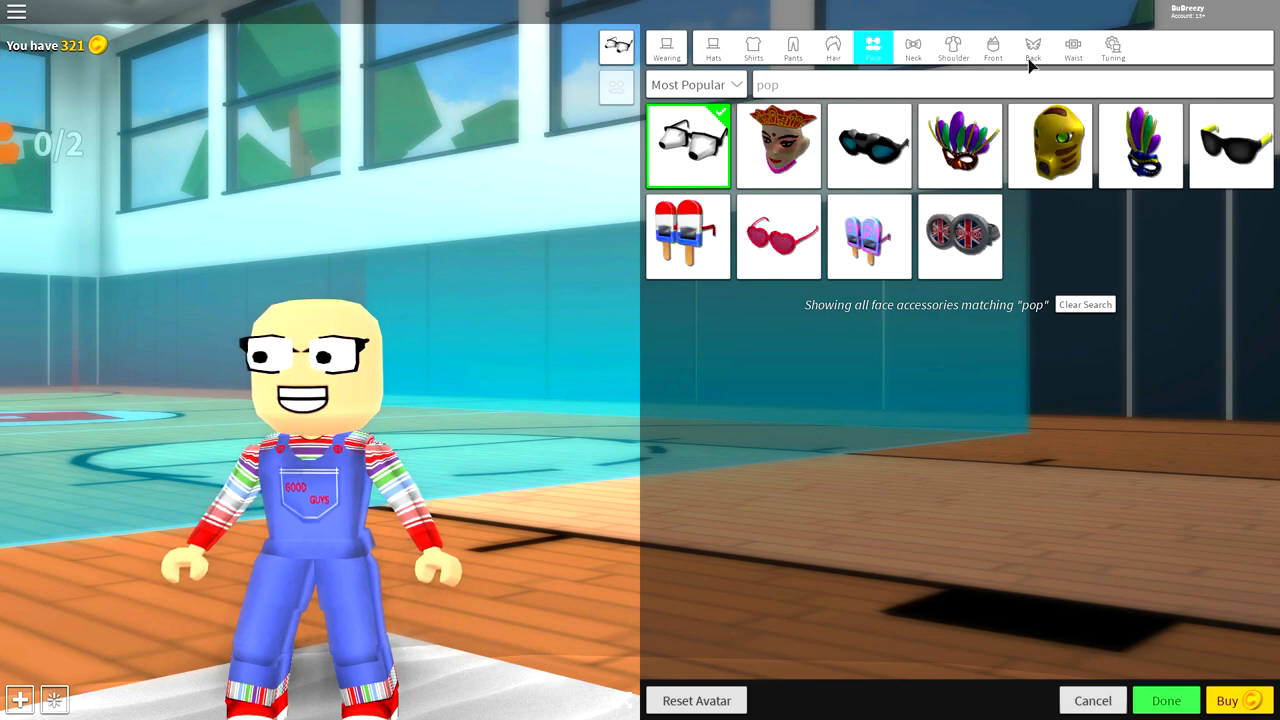
Shrink the Eye Poppers with the Scale slider and show their per-axis and position adjustments.
{"action": "left_click", "coordinate": [1112, 48]}
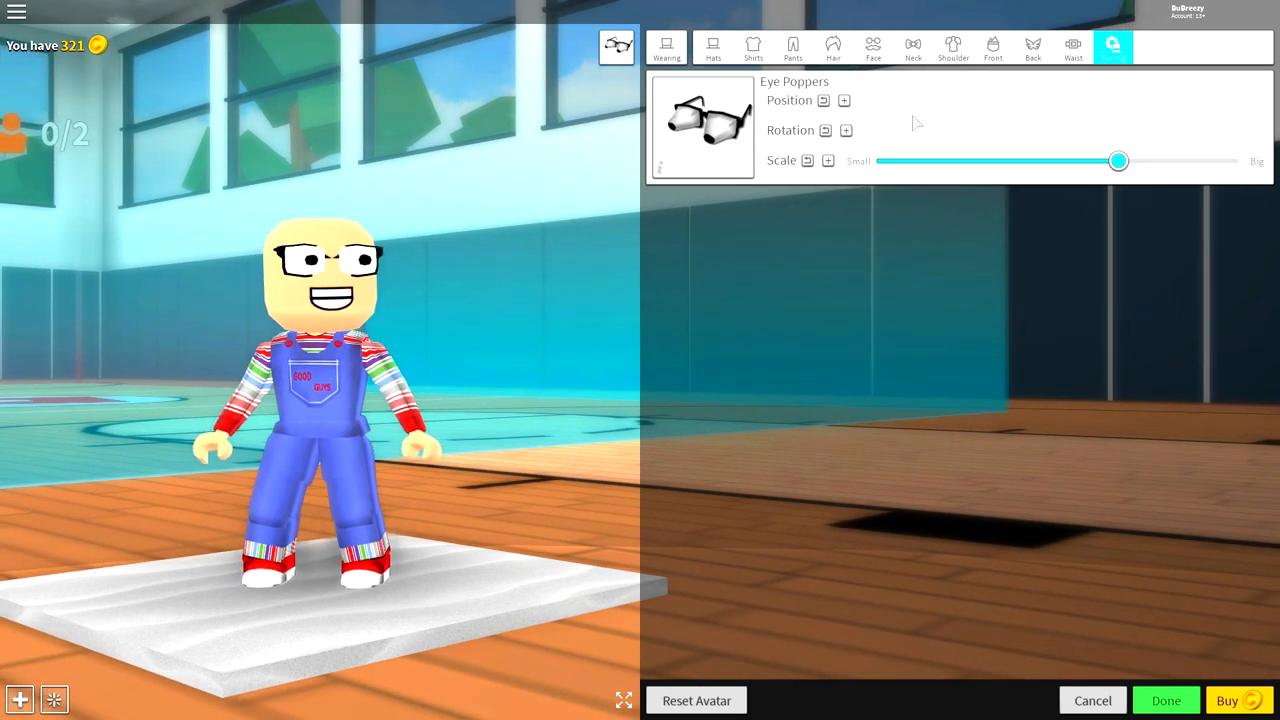
{"action": "left_click_drag", "start_coordinate": [1118, 160], "coordinate": [898, 160]}
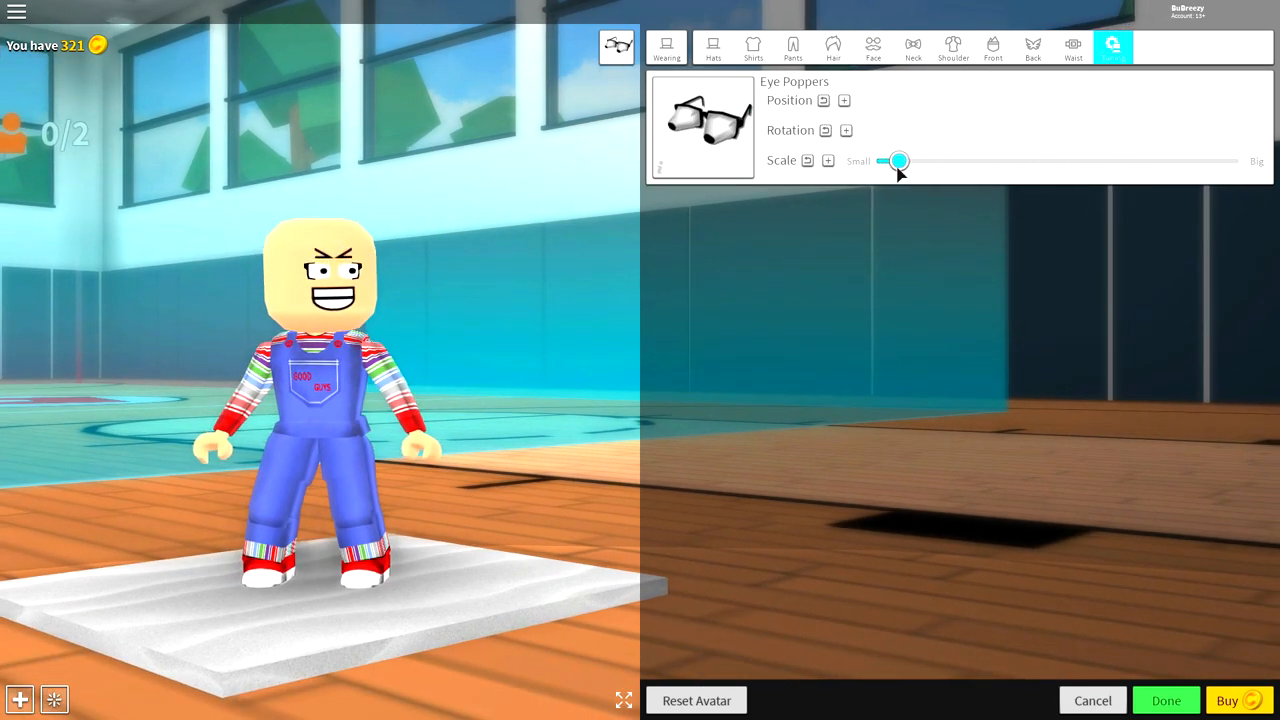
{"action": "left_click", "coordinate": [808, 160]}
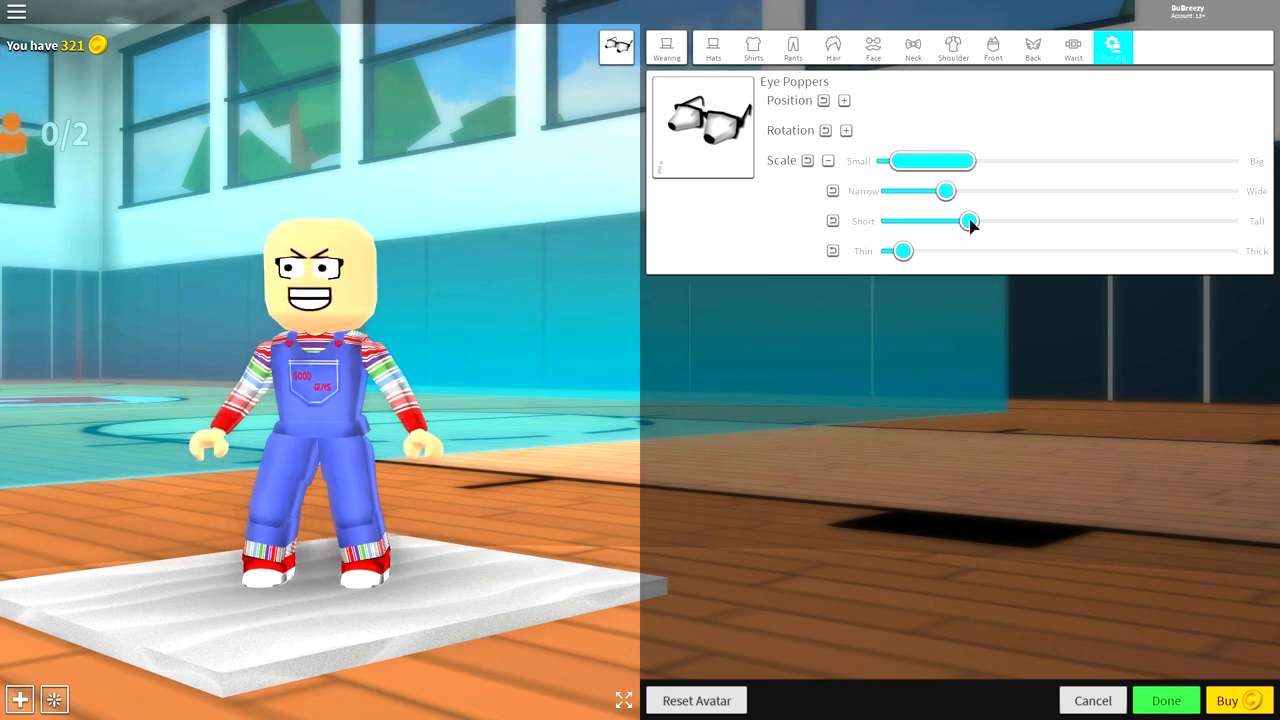
{"action": "left_click", "coordinate": [844, 100]}
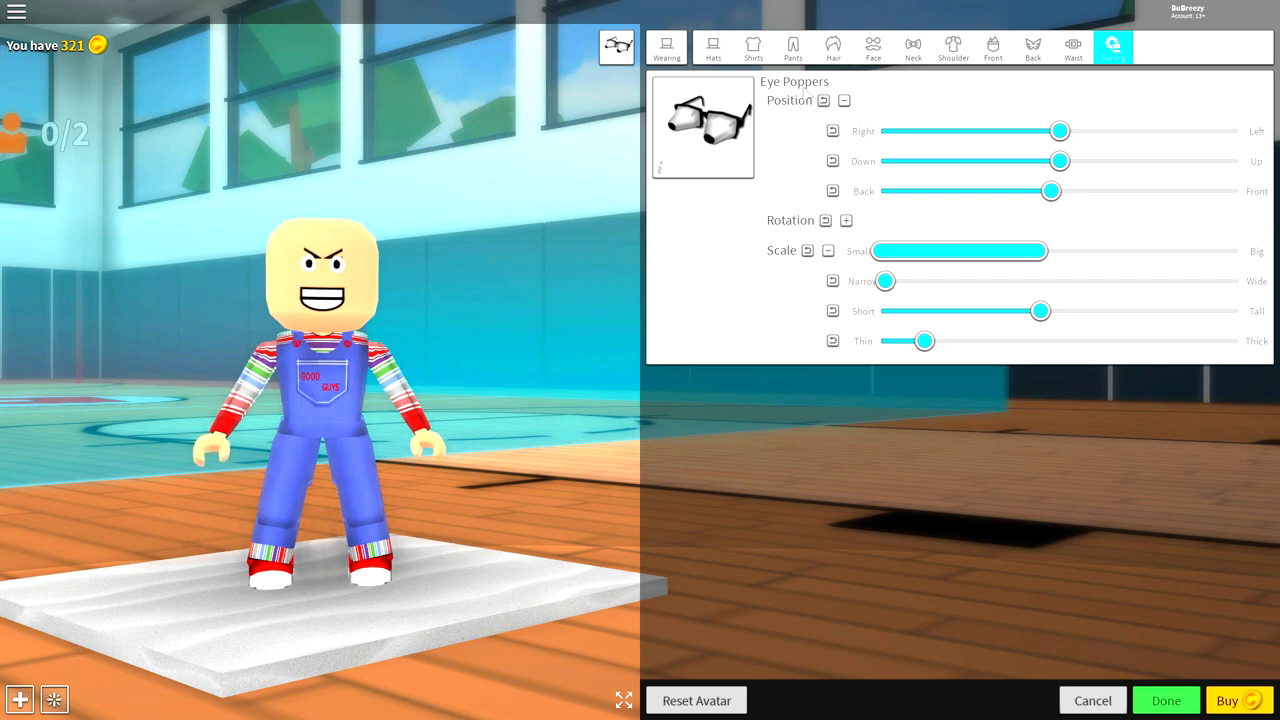
List all hair accessories, wear the small green-and-red spiky piece and browse further down.
{"action": "left_click", "coordinate": [832, 48]}
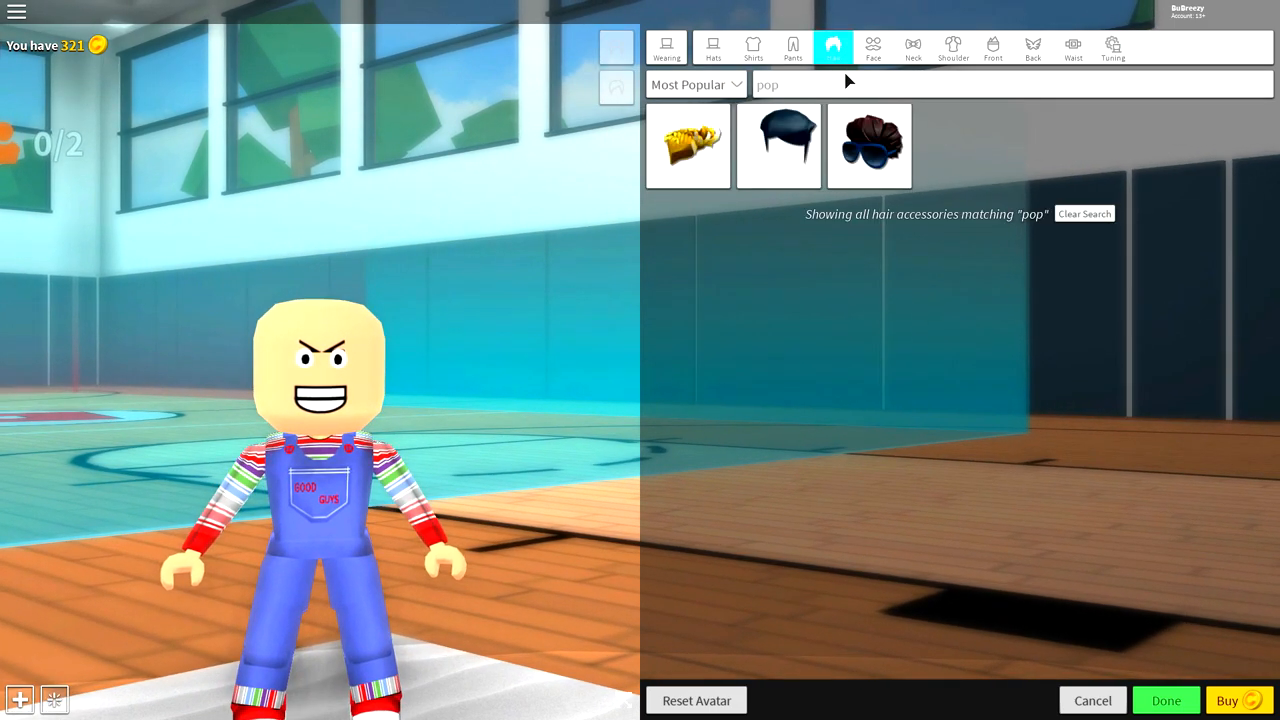
{"action": "left_click", "coordinate": [1084, 212]}
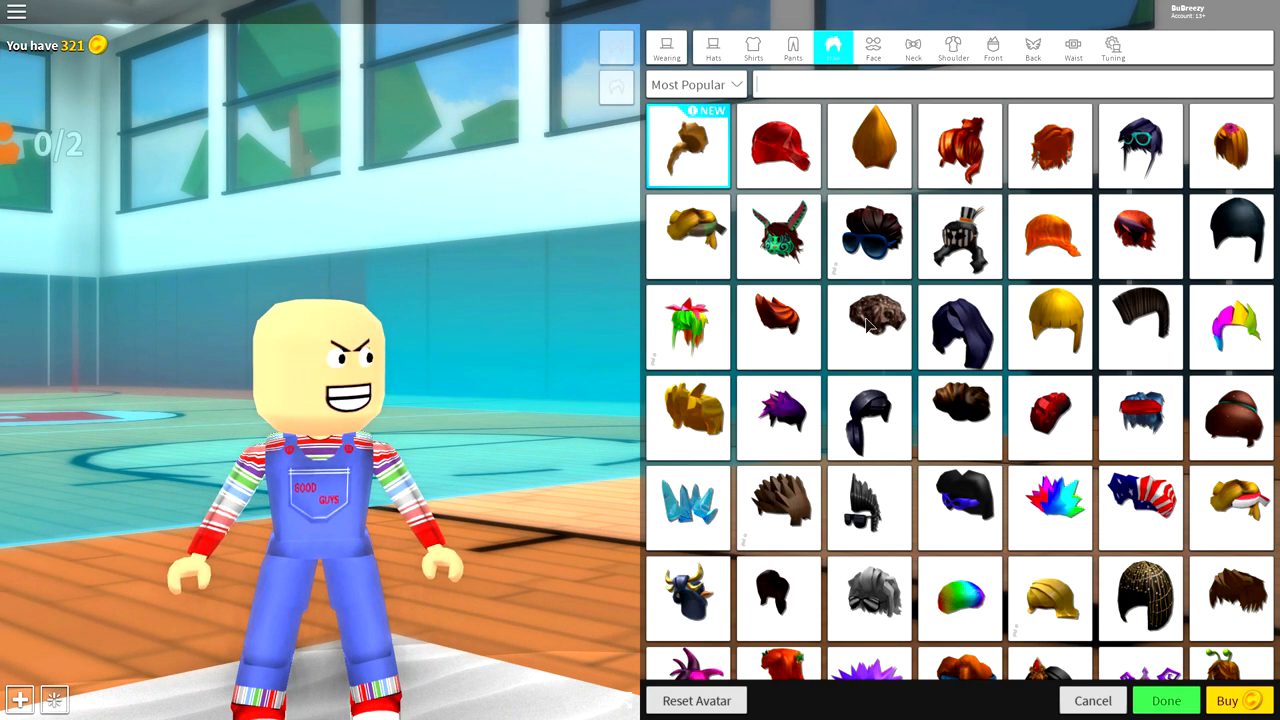
{"action": "left_click", "coordinate": [1050, 236]}
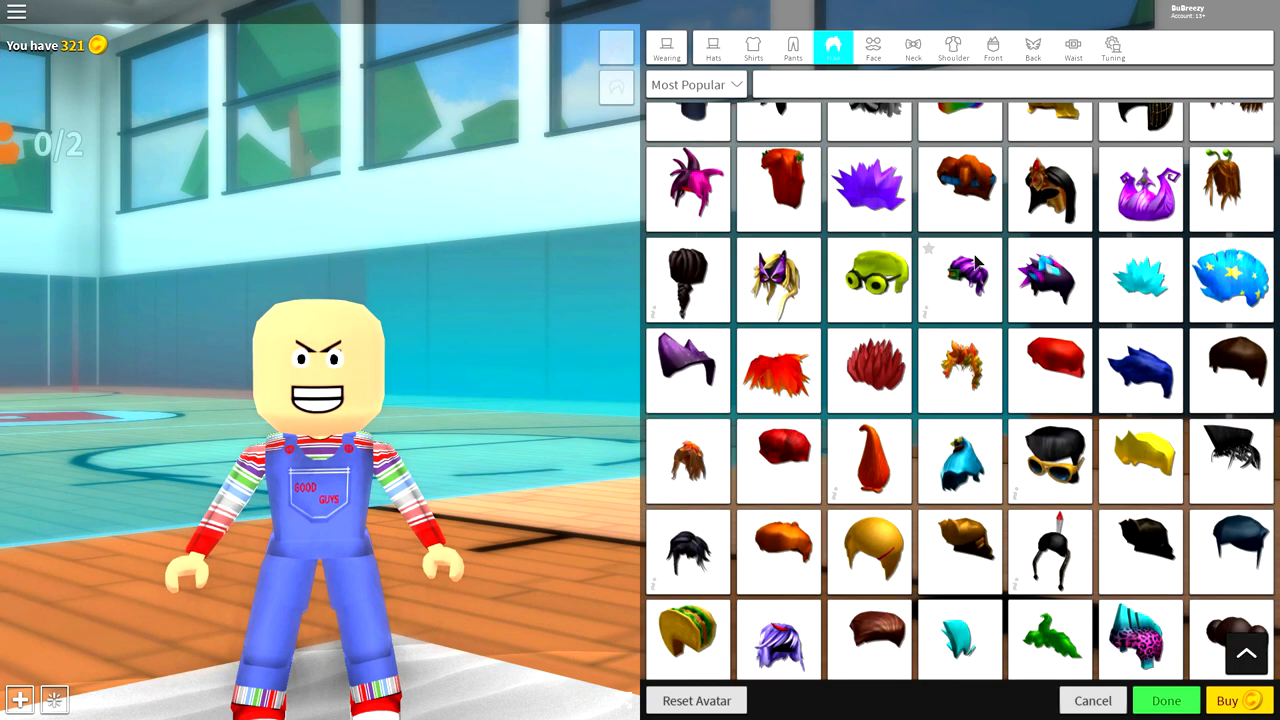
{"action": "scroll", "scroll_direction": "down", "scroll_amount": 3}
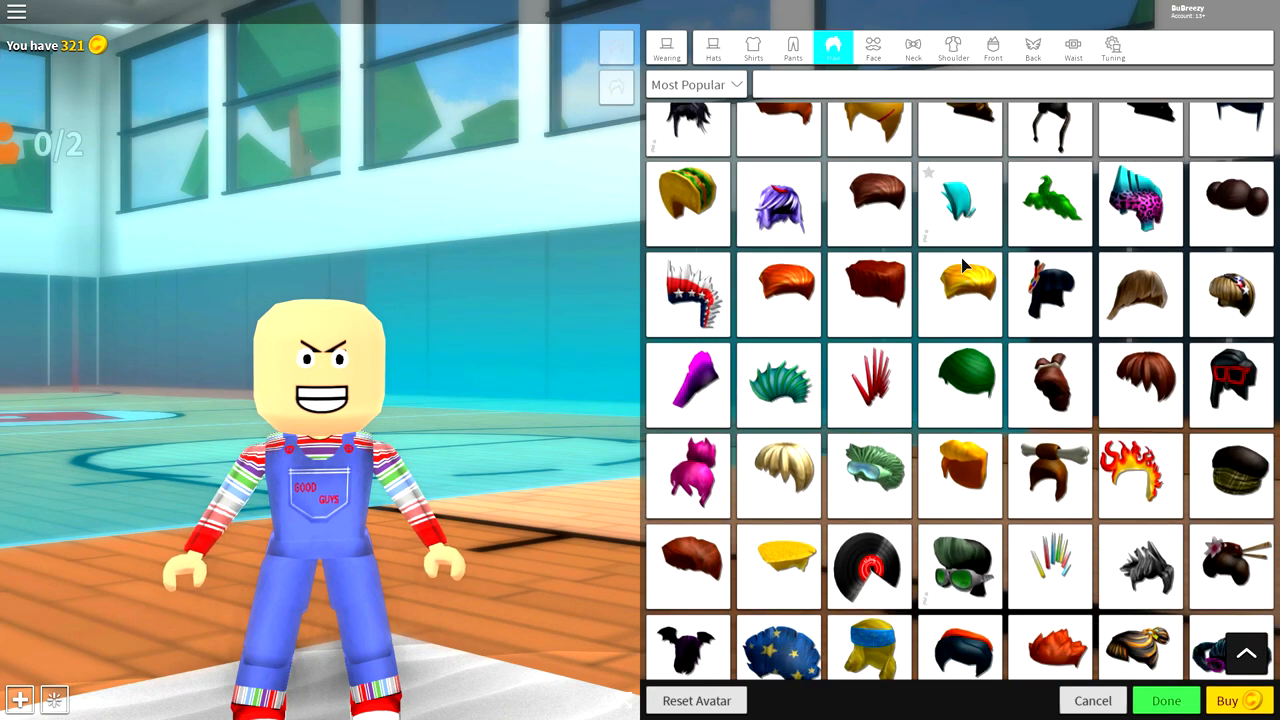
{"action": "scroll", "scroll_direction": "down", "scroll_amount": 3}
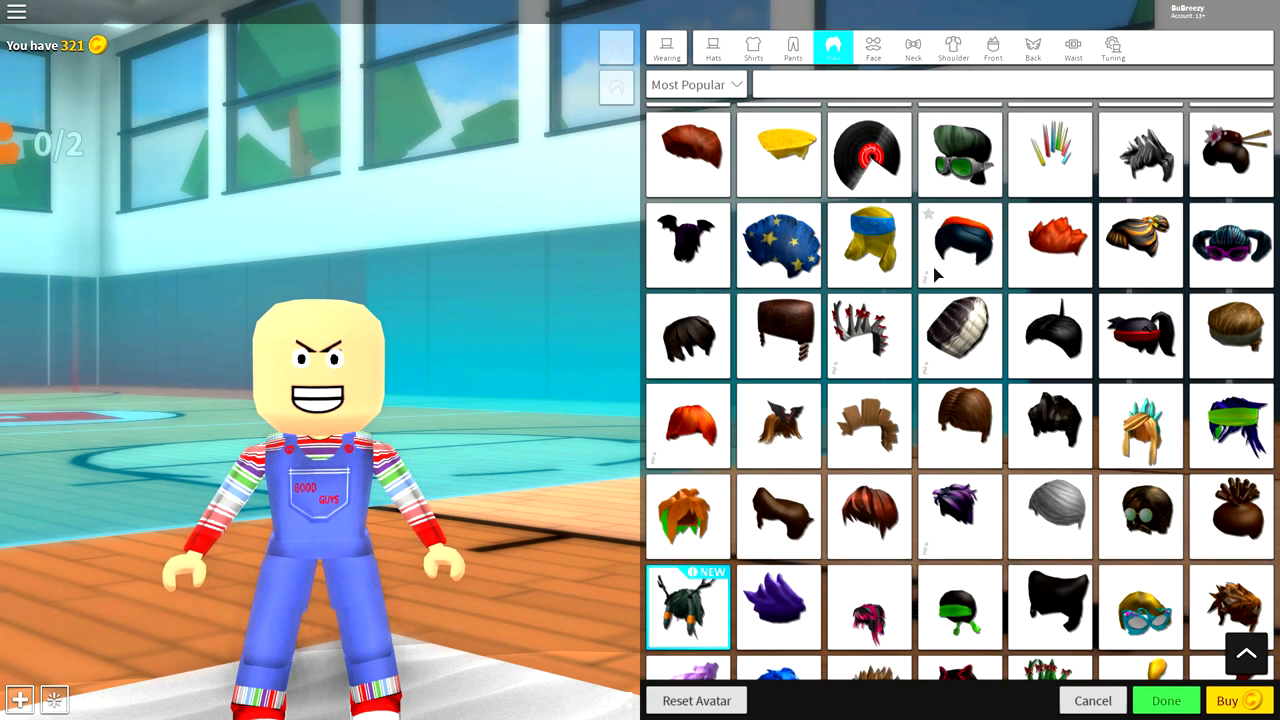
{"action": "scroll", "scroll_direction": "down", "scroll_amount": 3}
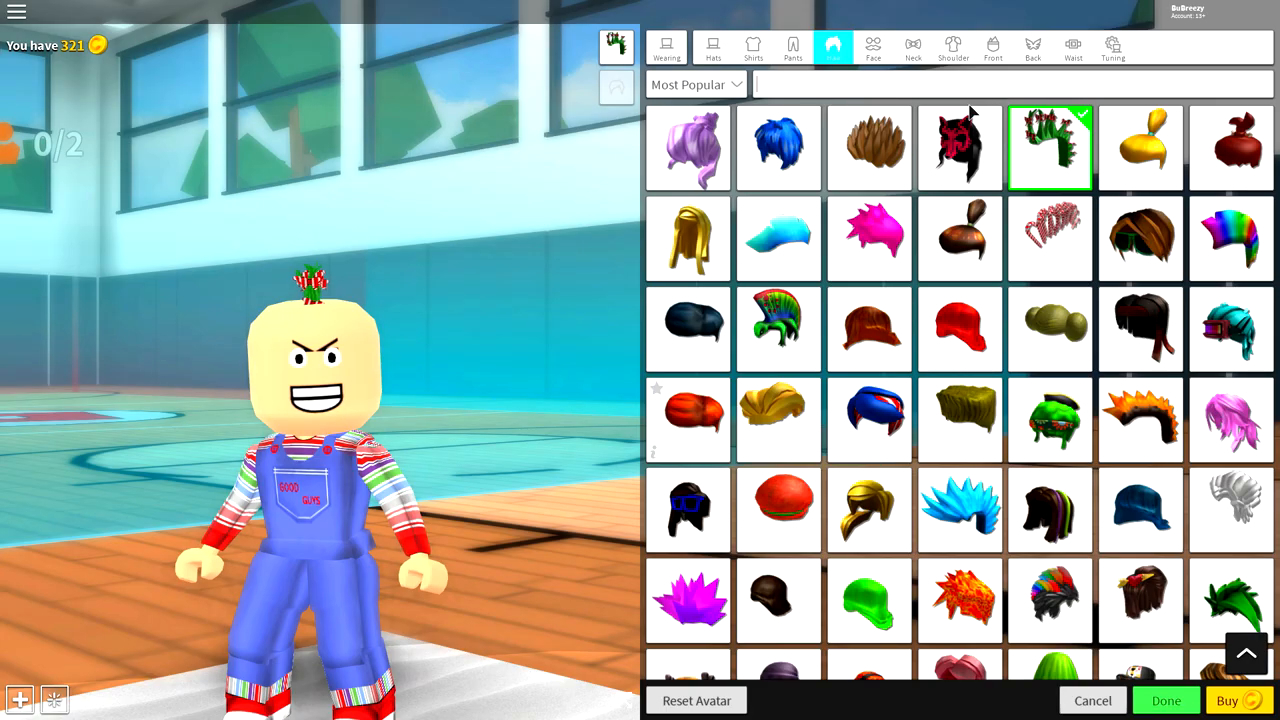
Wear the ginger Pal Hair found by 'pal' and tilt it slightly with the first rotation slider.
{"action": "type", "text": "pal"}
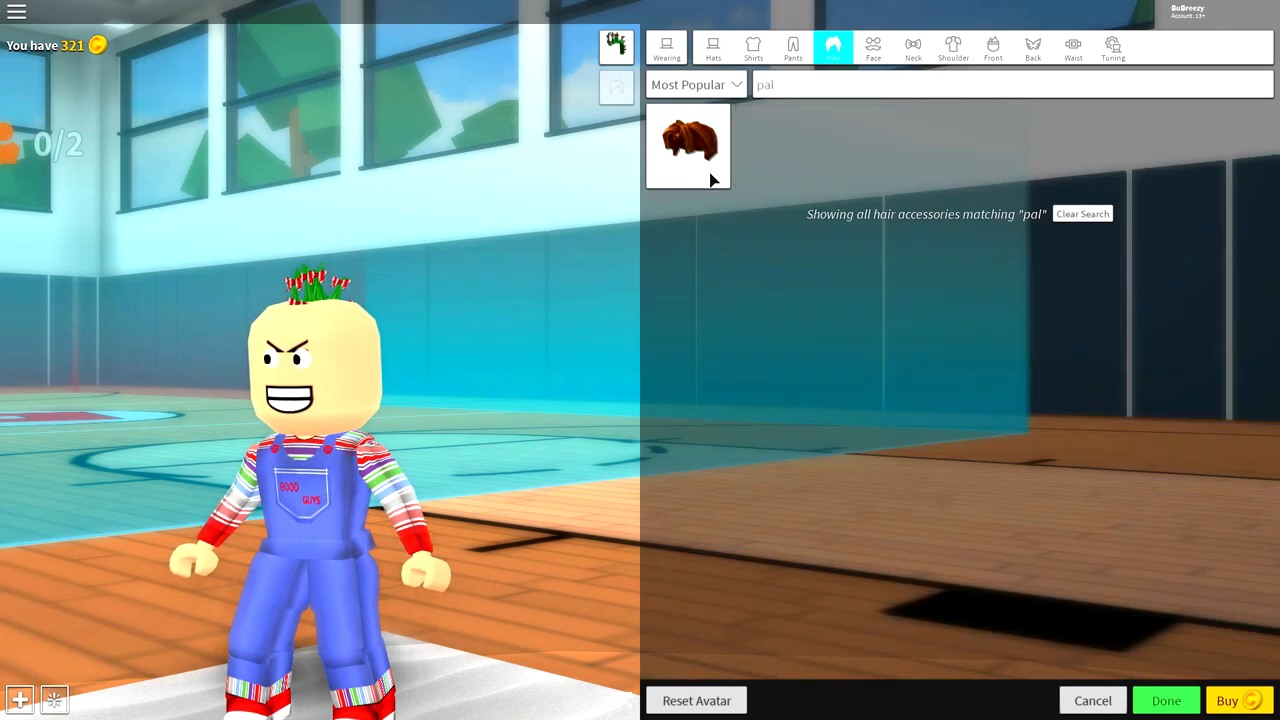
{"action": "left_click", "coordinate": [688, 144]}
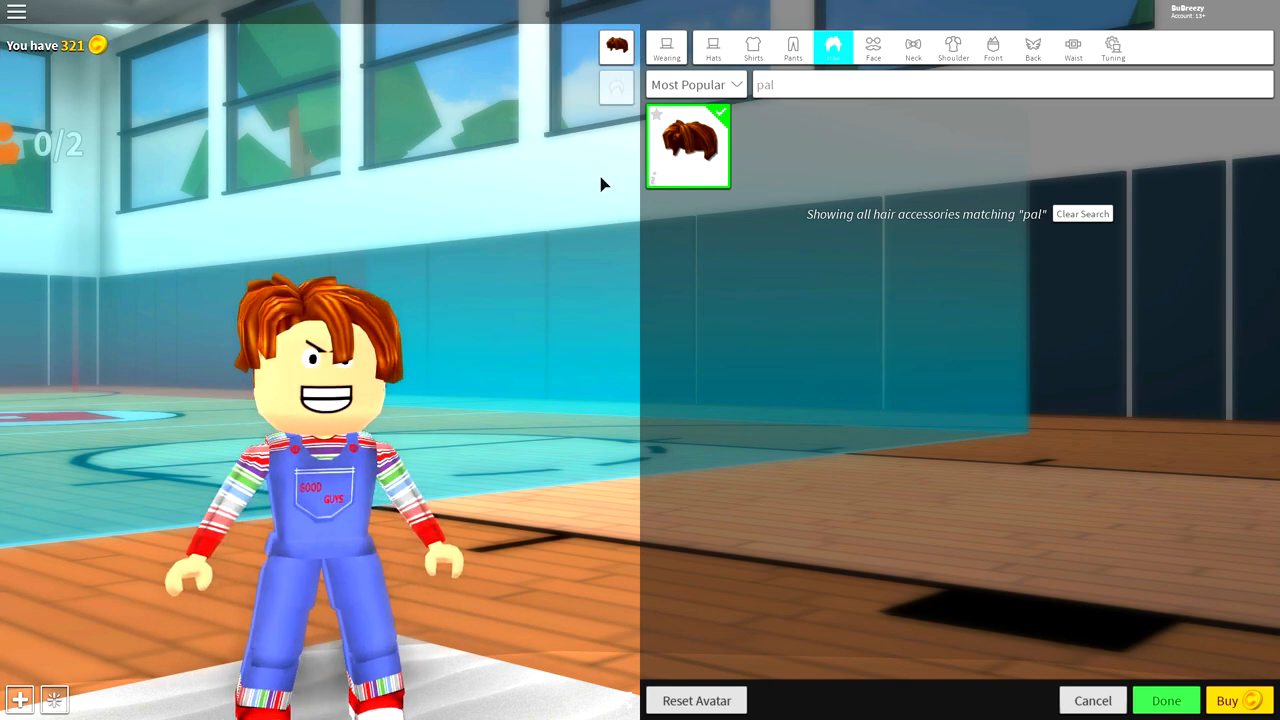
{"action": "left_click", "coordinate": [1112, 48]}
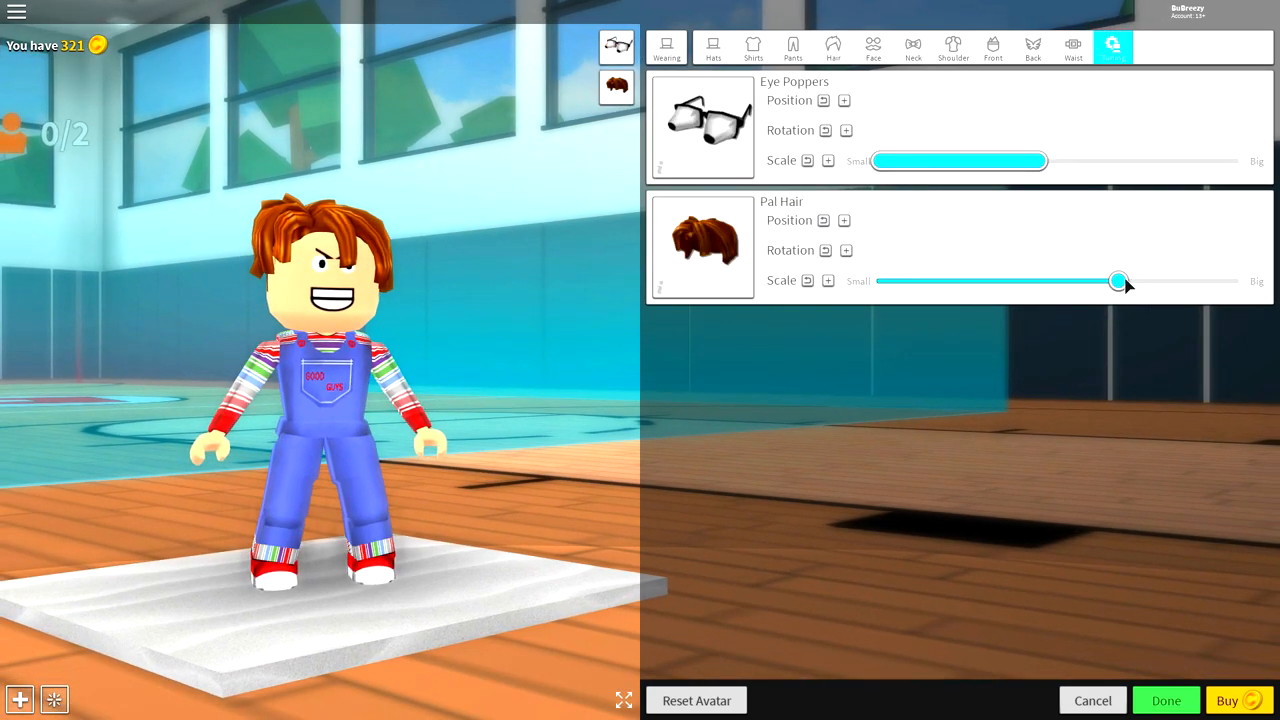
{"action": "left_click", "coordinate": [844, 250]}
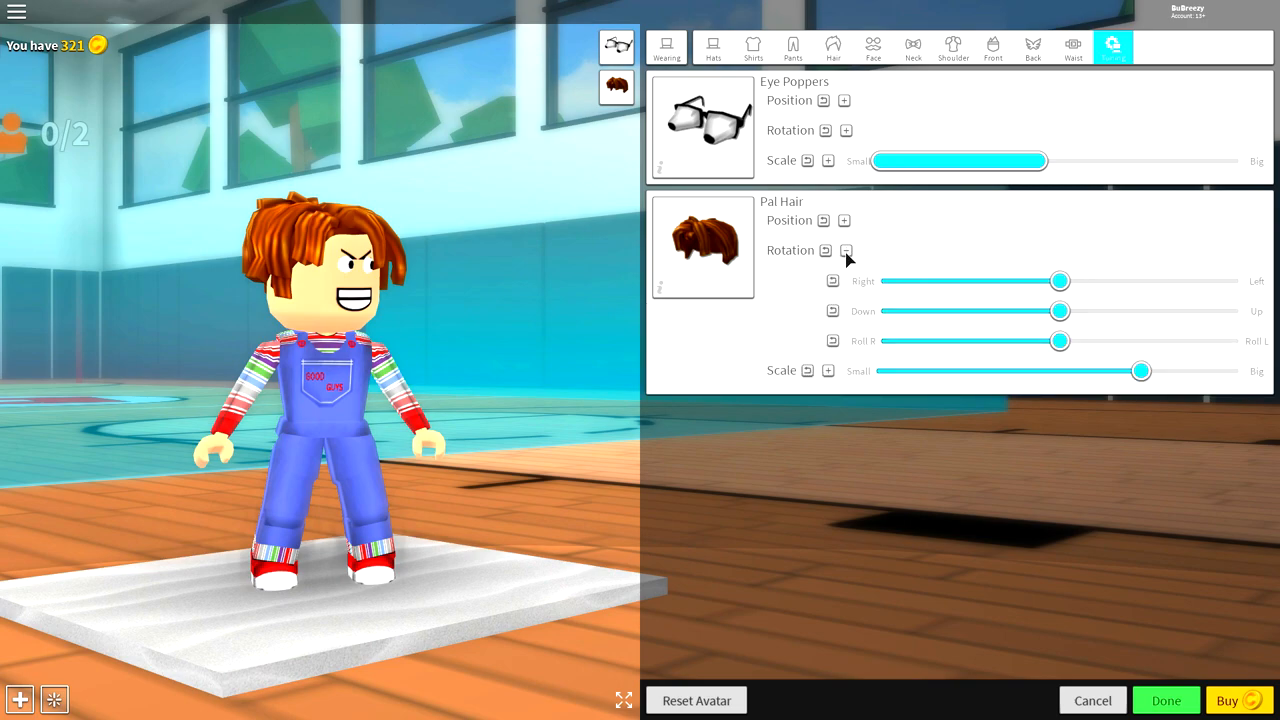
{"action": "left_click_drag", "start_coordinate": [1060, 280], "coordinate": [1082, 280]}
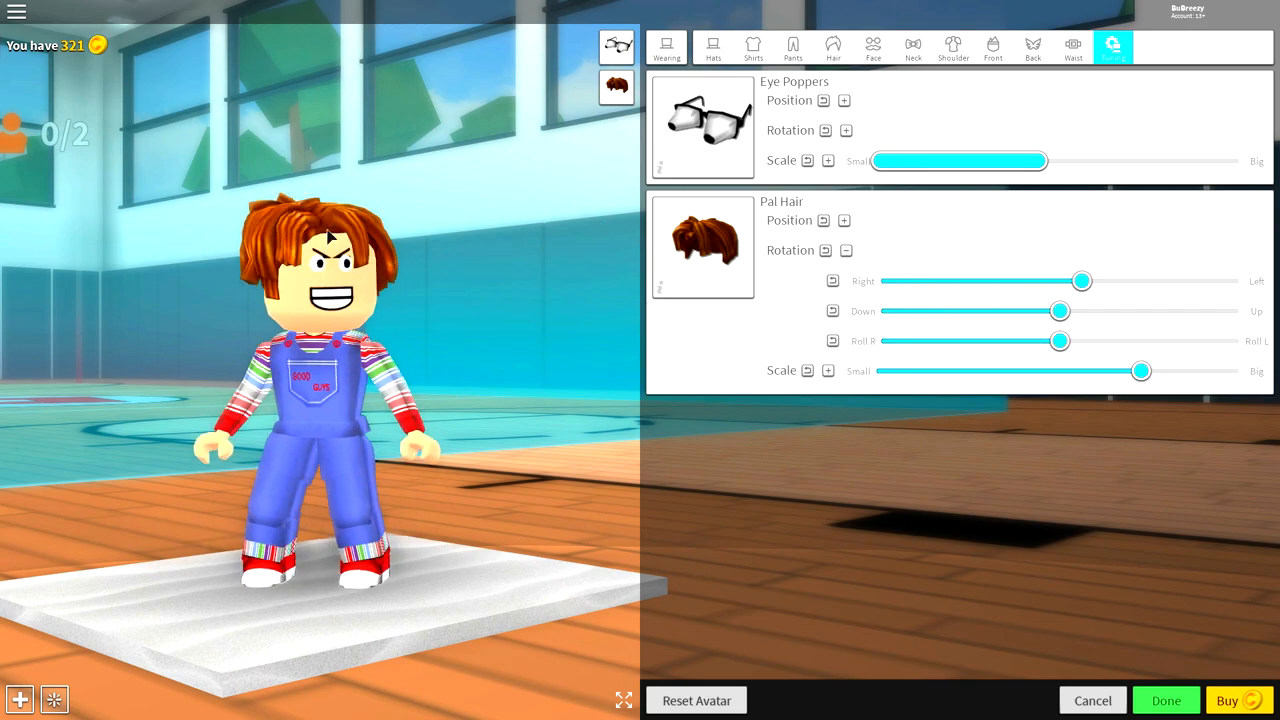